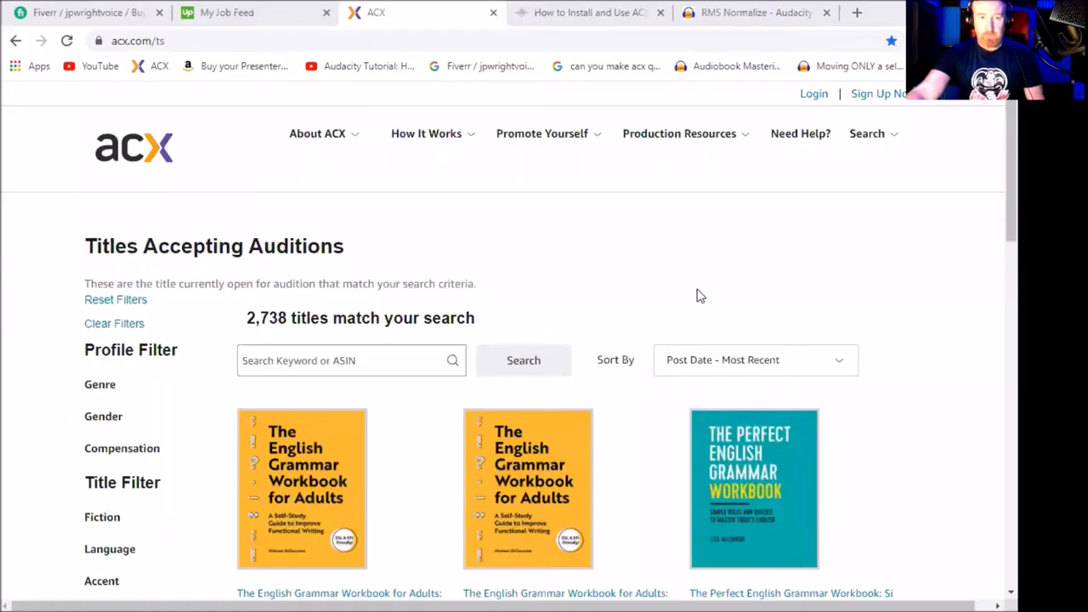
mouse_move(676, 332)
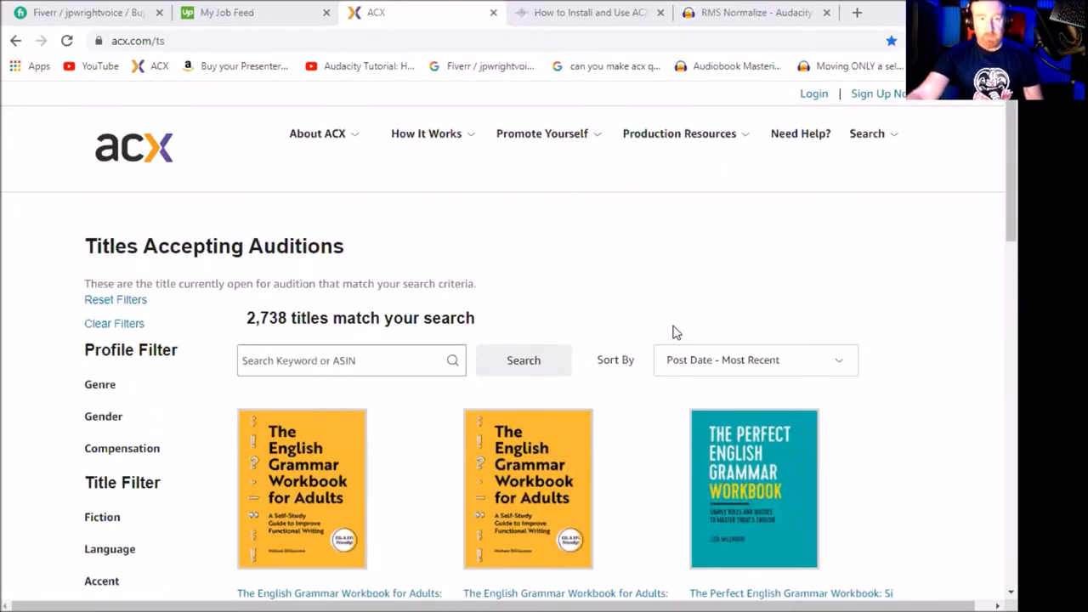
mouse_move(124, 379)
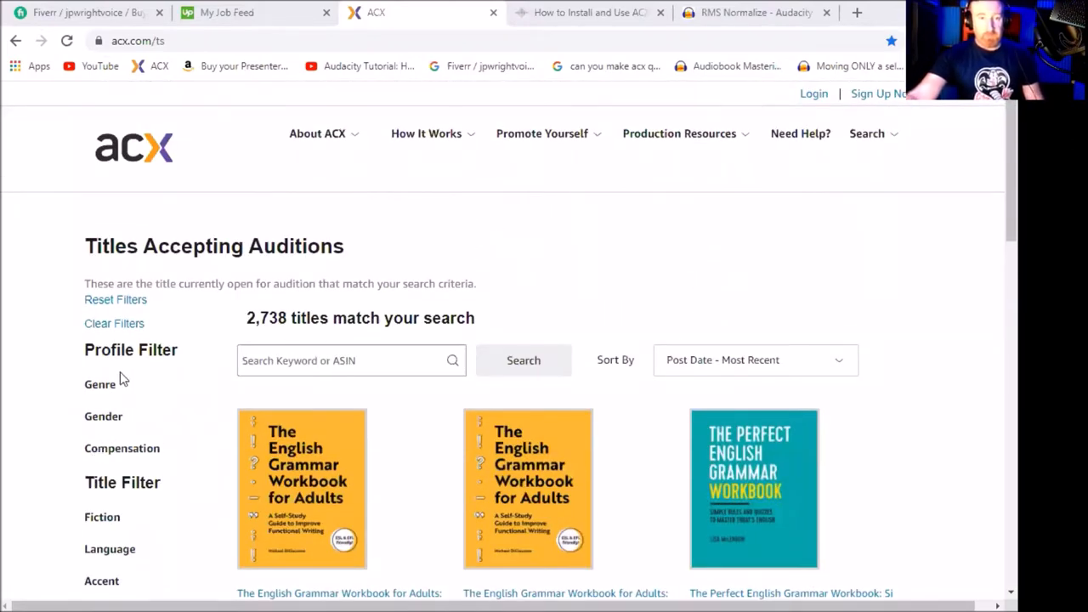
- Switch to the 'How to Install and Use ACX Check' article and scroll past its download link
scroll("down", 3)
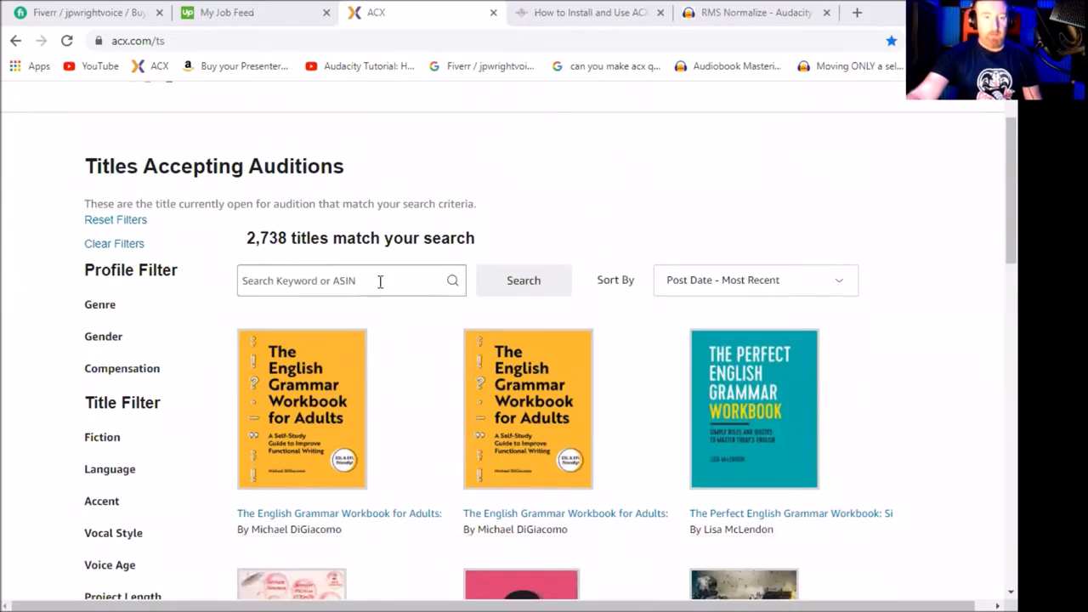
mouse_move(391, 330)
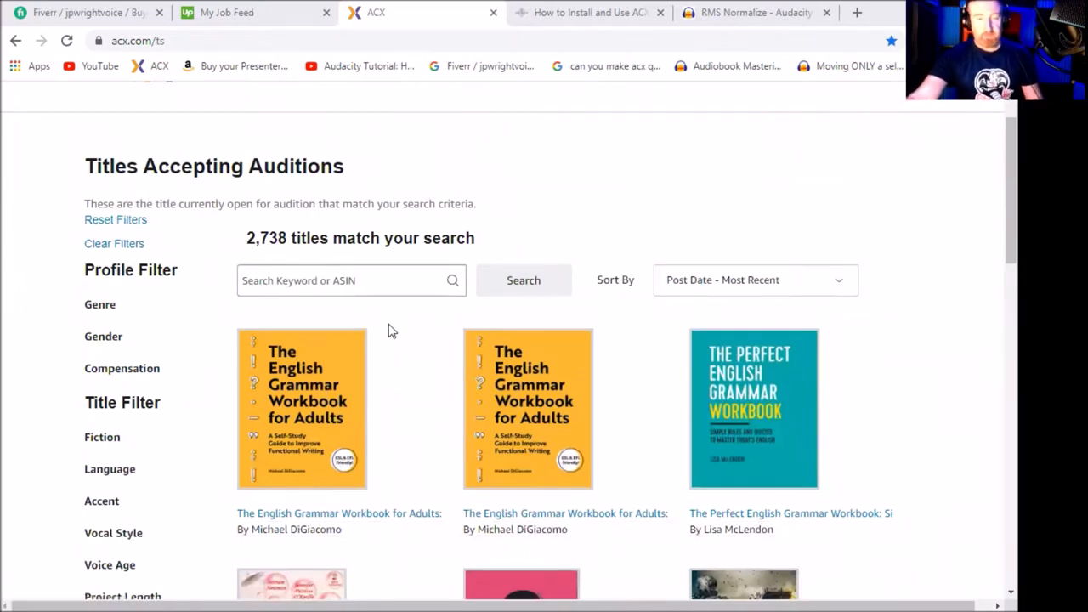
scroll("down", 3)
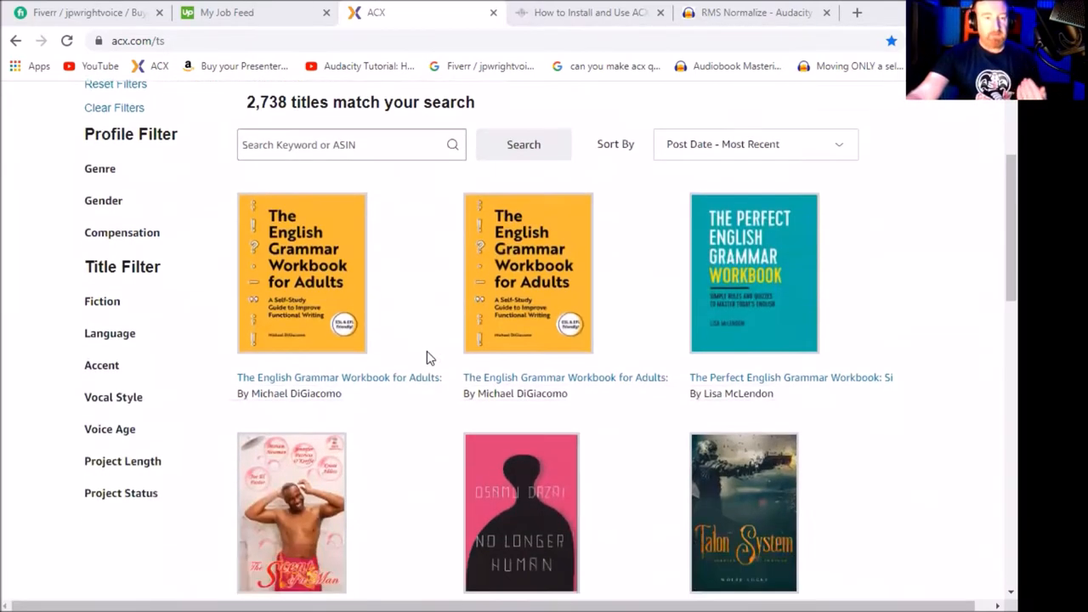
scroll("down", 3)
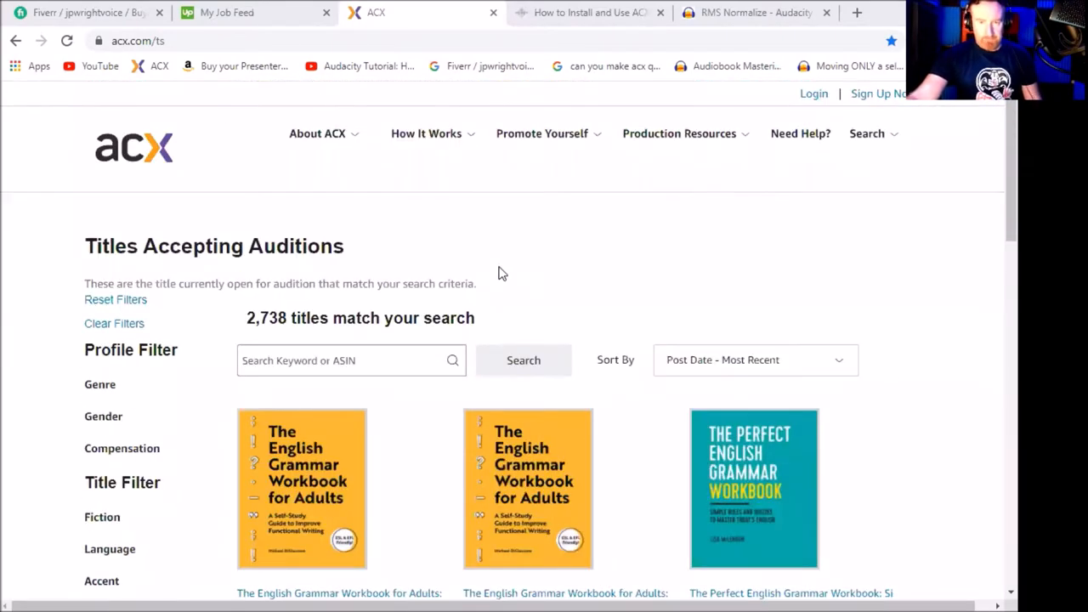
mouse_move(553, 275)
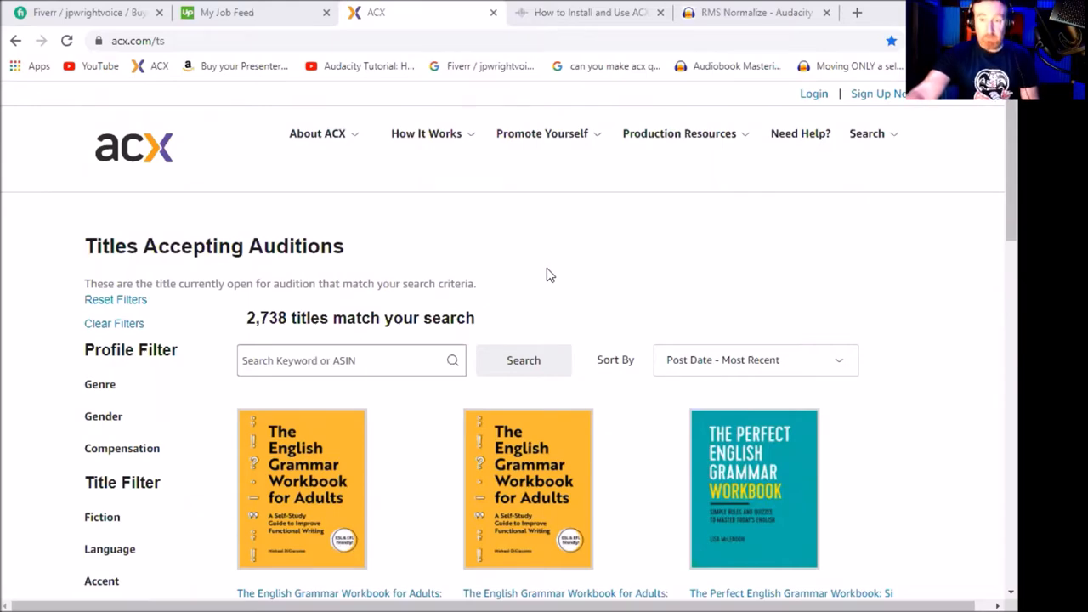
scroll("down", 3)
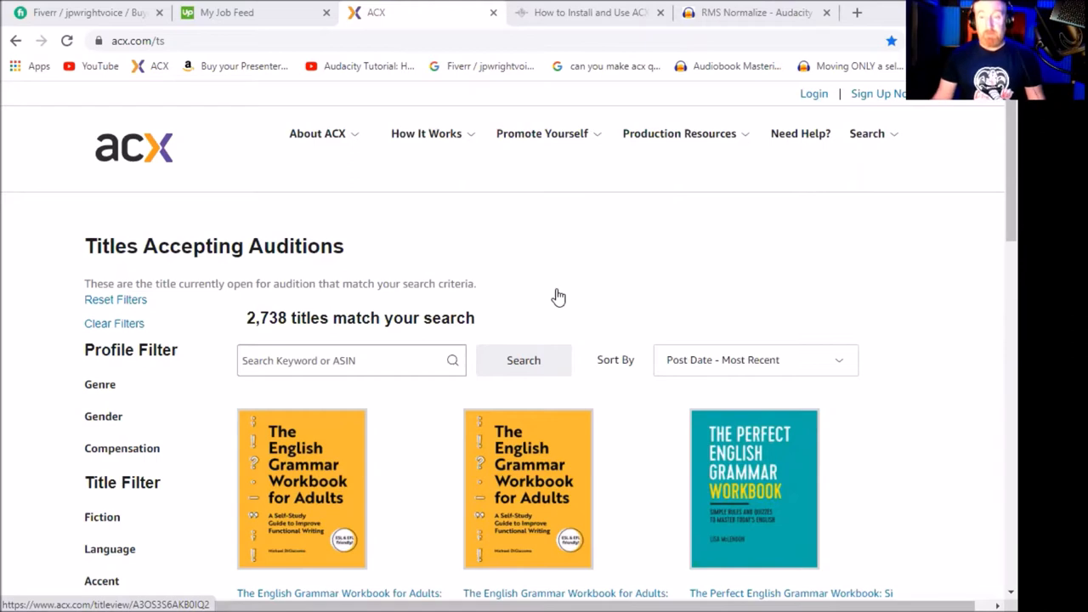
mouse_move(680, 89)
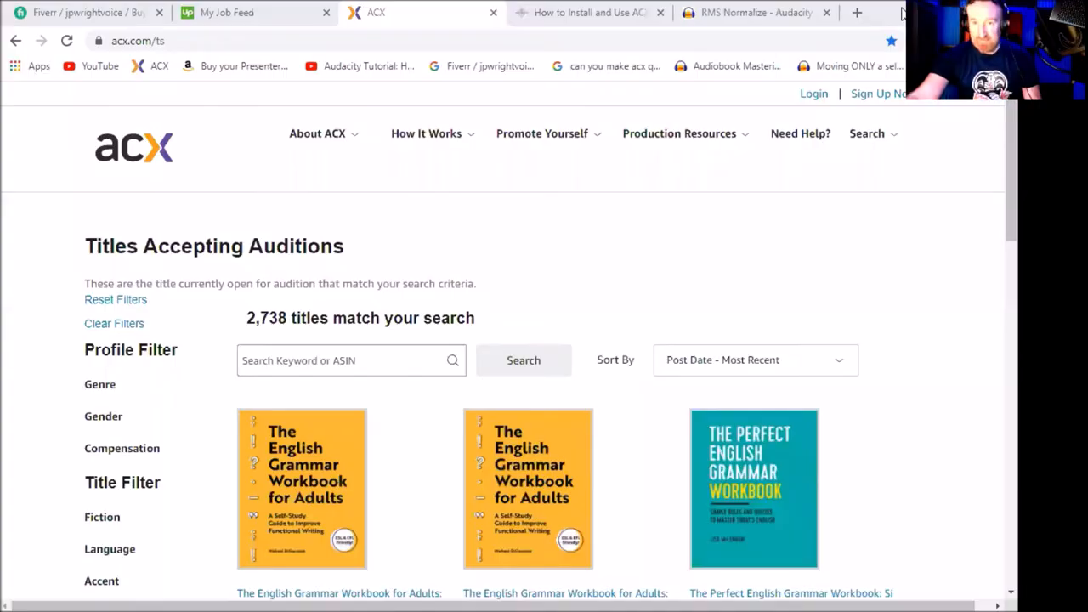
mouse_move(544, 34)
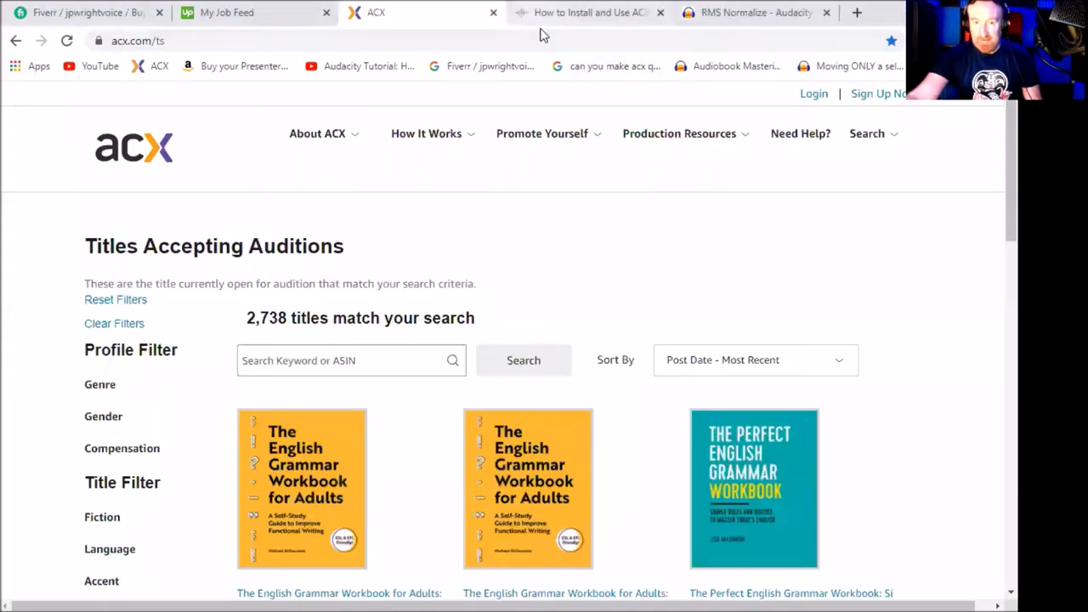
left_click(589, 12)
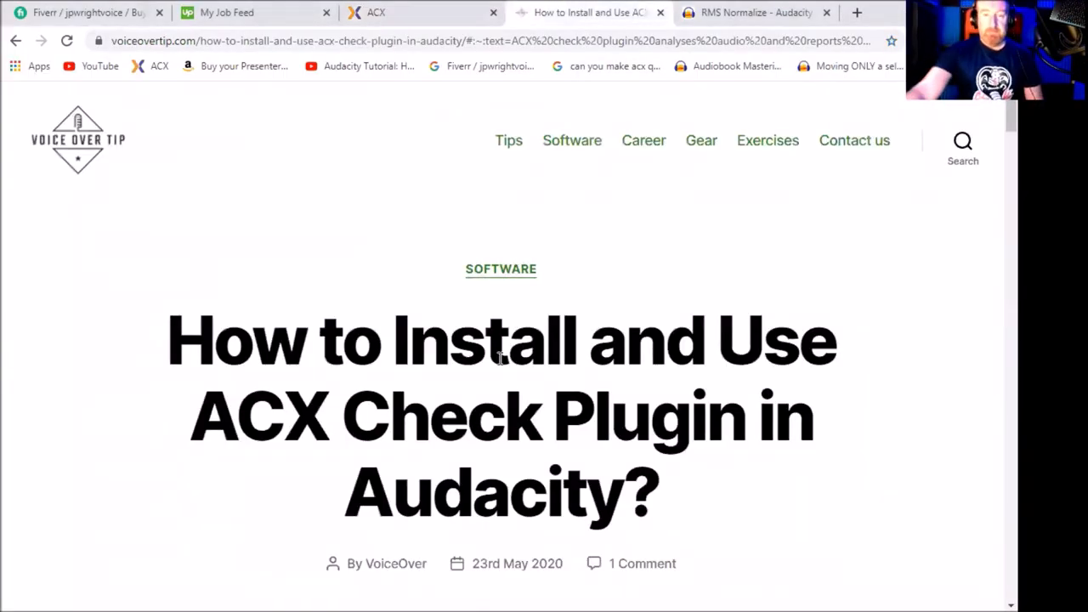
scroll("down", 3)
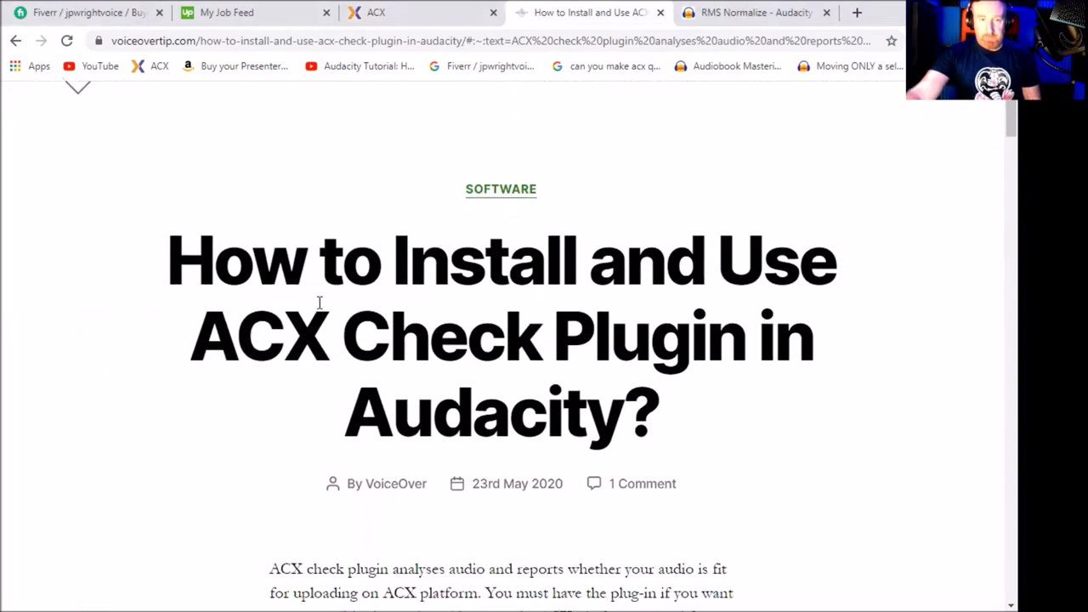
scroll("up", 3)
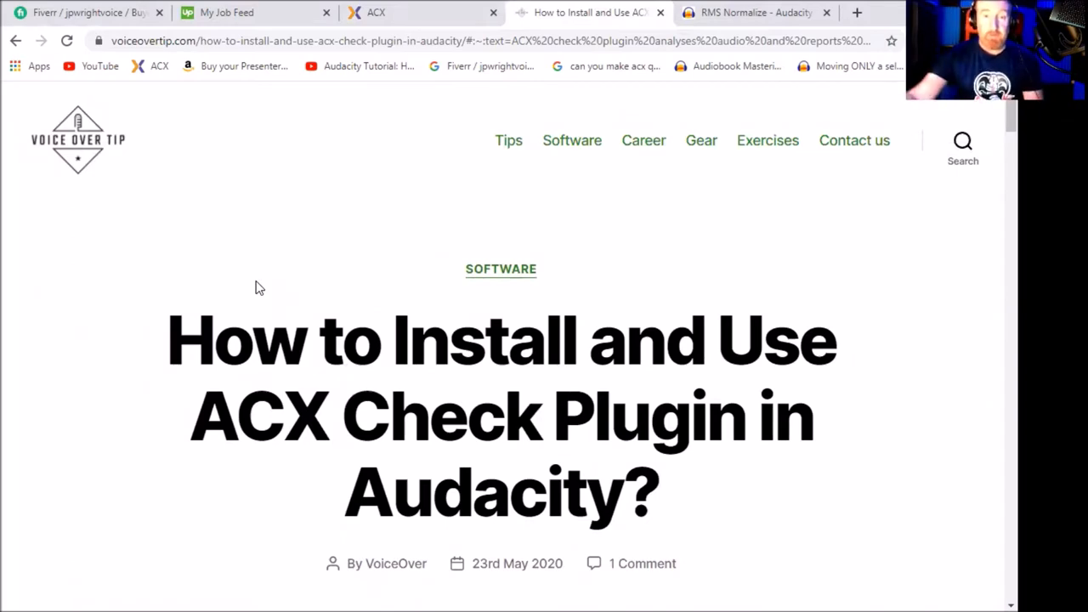
scroll("down", 3)
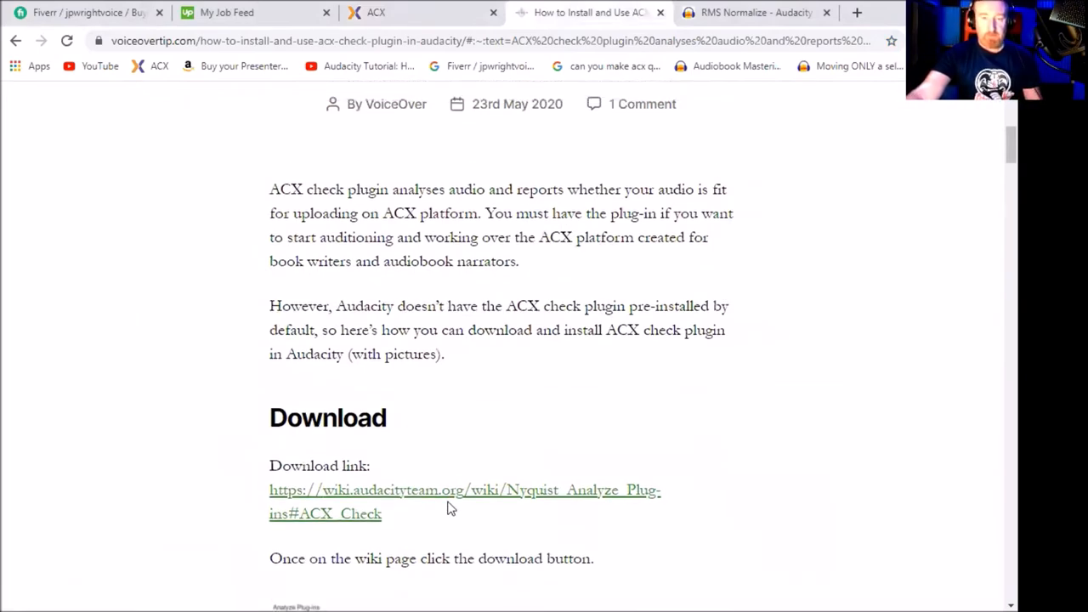
scroll("up", 3)
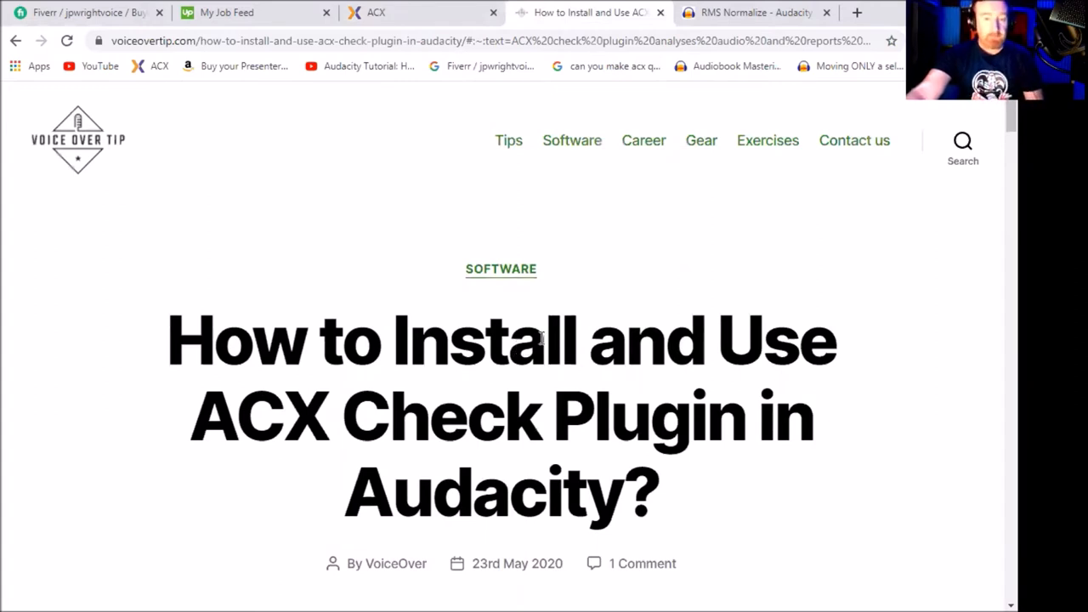
mouse_move(743, 114)
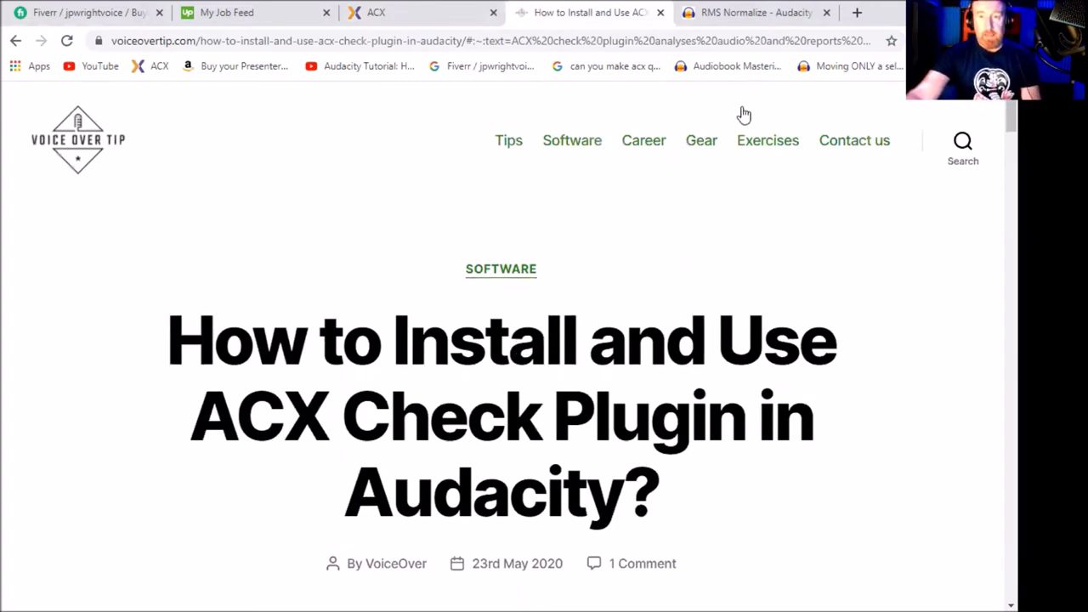
mouse_move(774, 34)
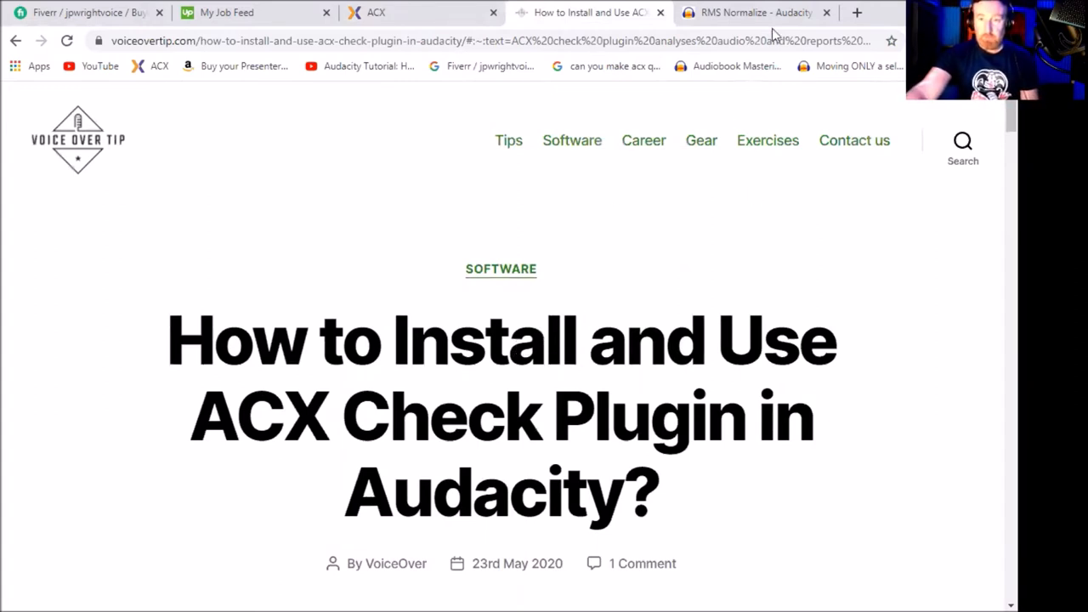
mouse_move(755, 12)
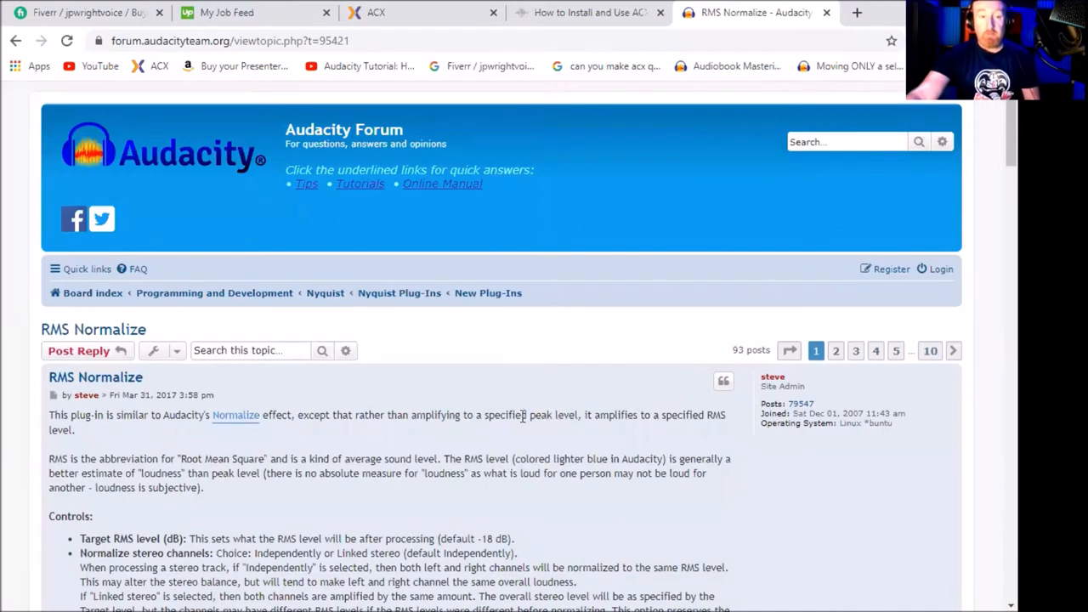
scroll("down", 3)
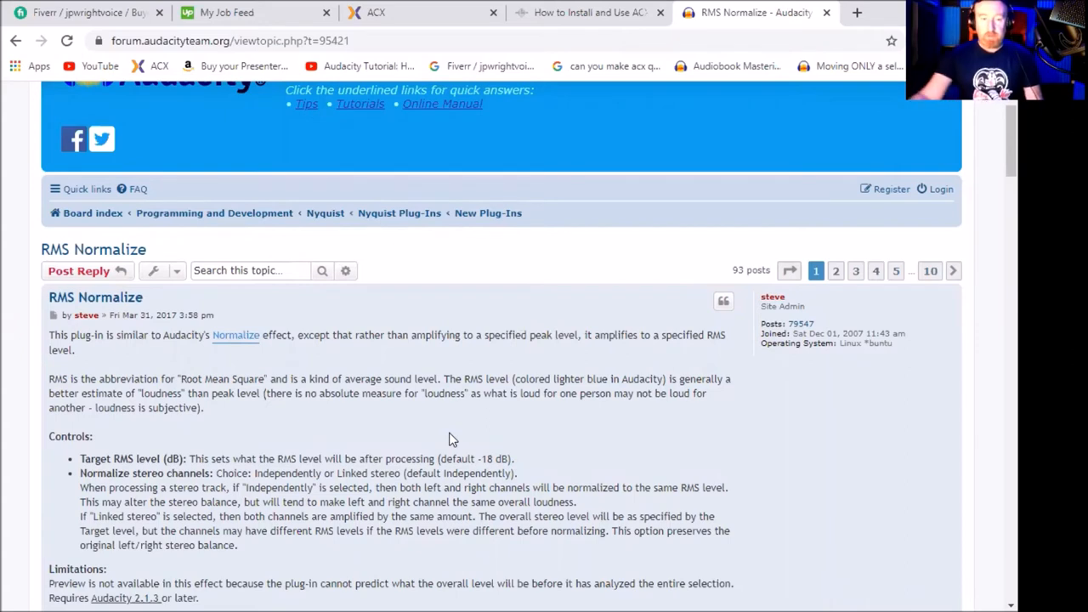
scroll("up", 3)
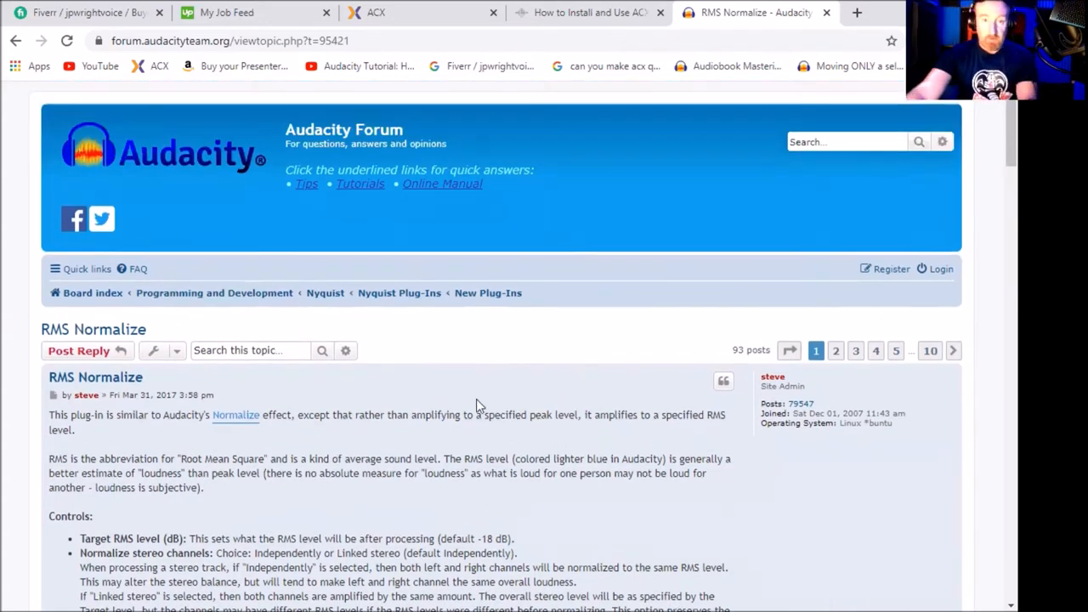
mouse_move(387, 382)
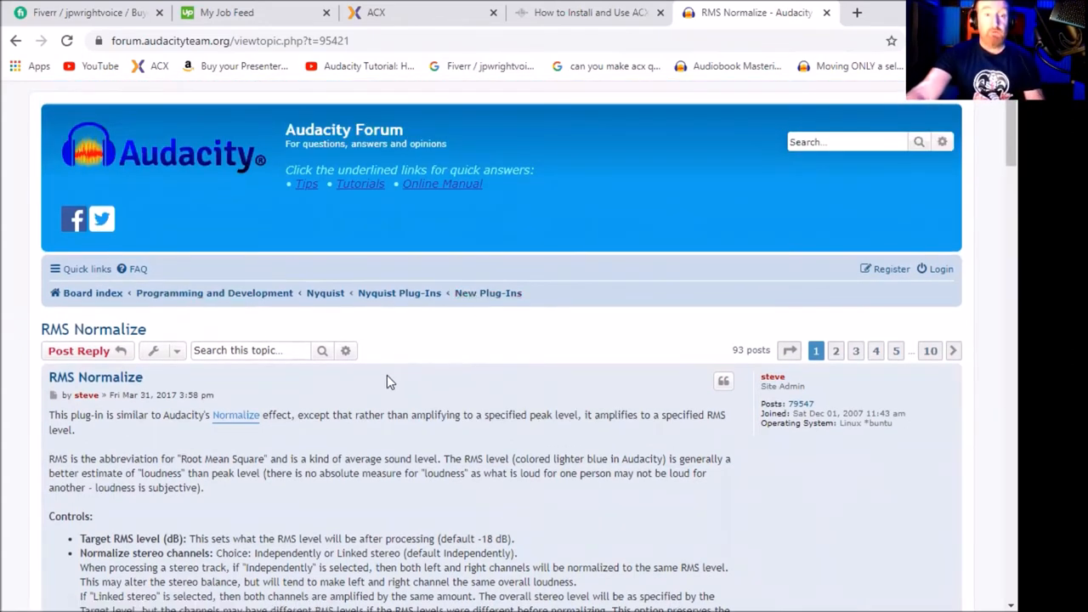
mouse_move(313, 376)
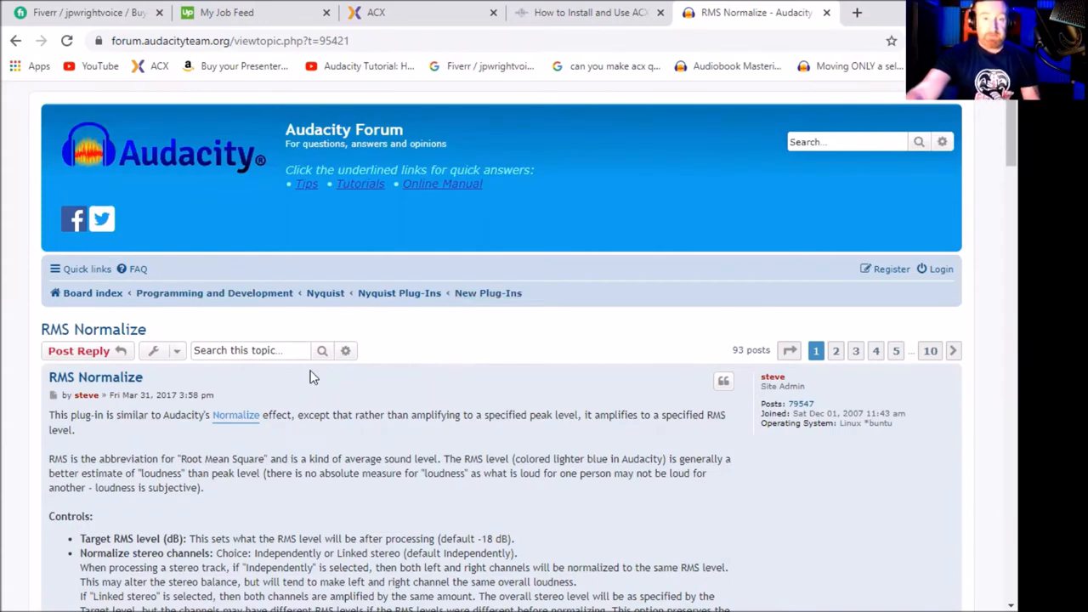
scroll("down", 3)
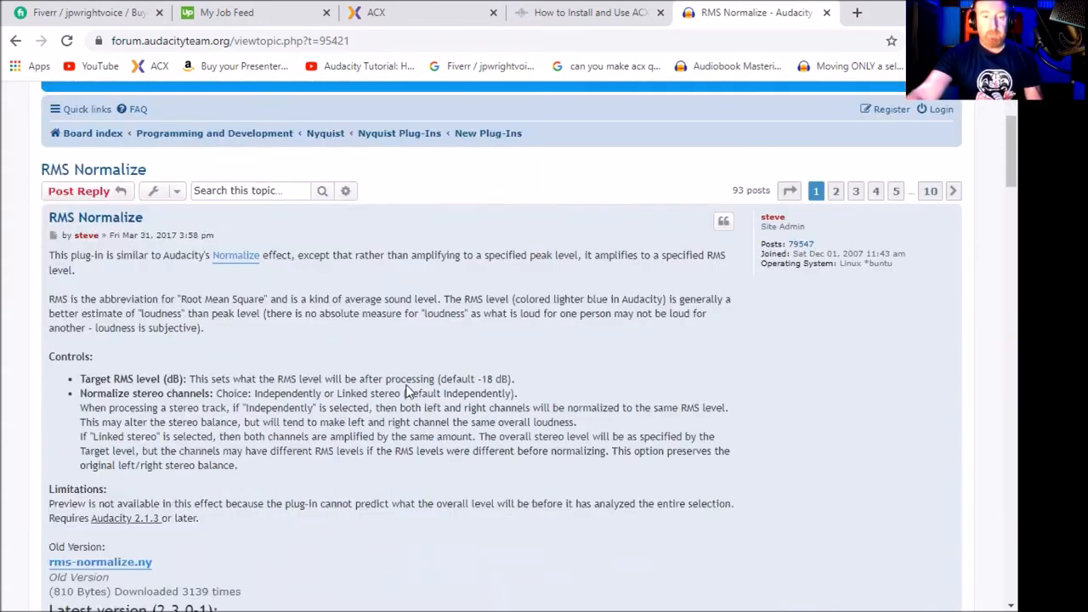
scroll("down", 3)
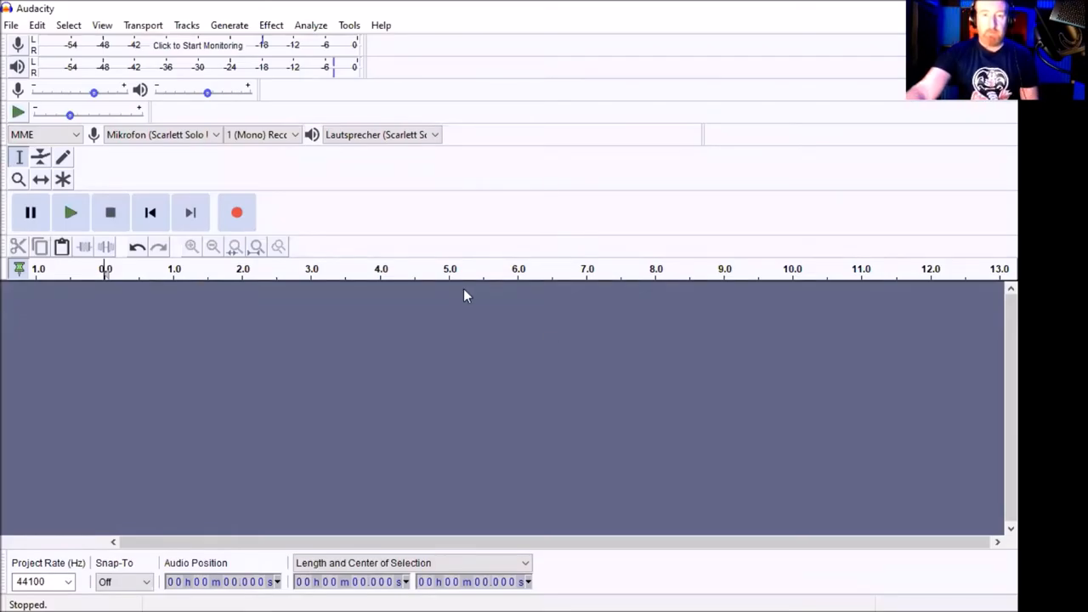
mouse_move(450, 312)
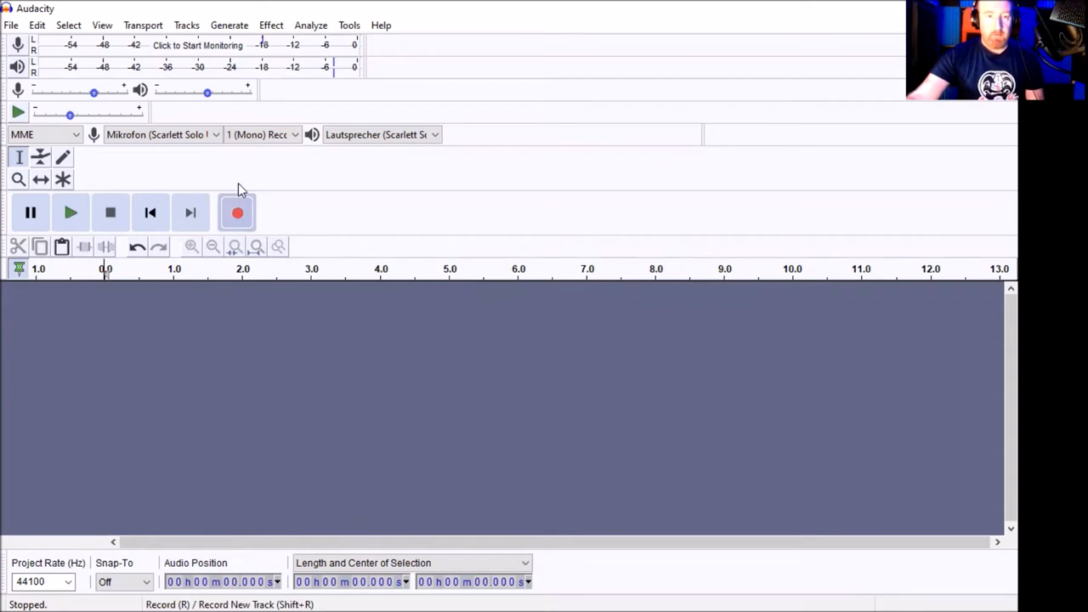
- Record a roughly 17-second mono voice clip, then stop recording
left_click(237, 213)
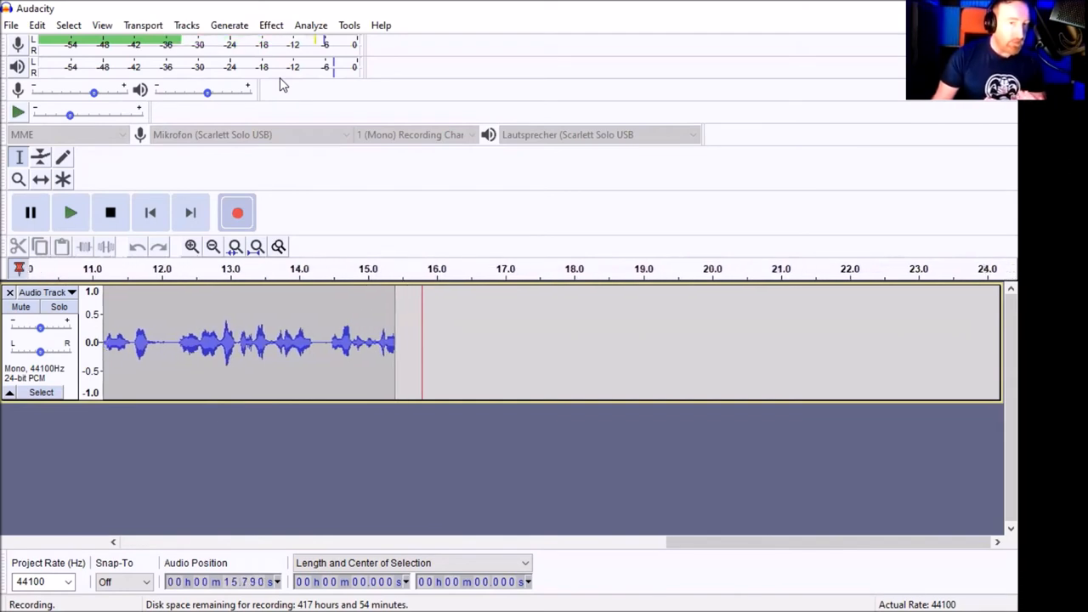
left_click(110, 212)
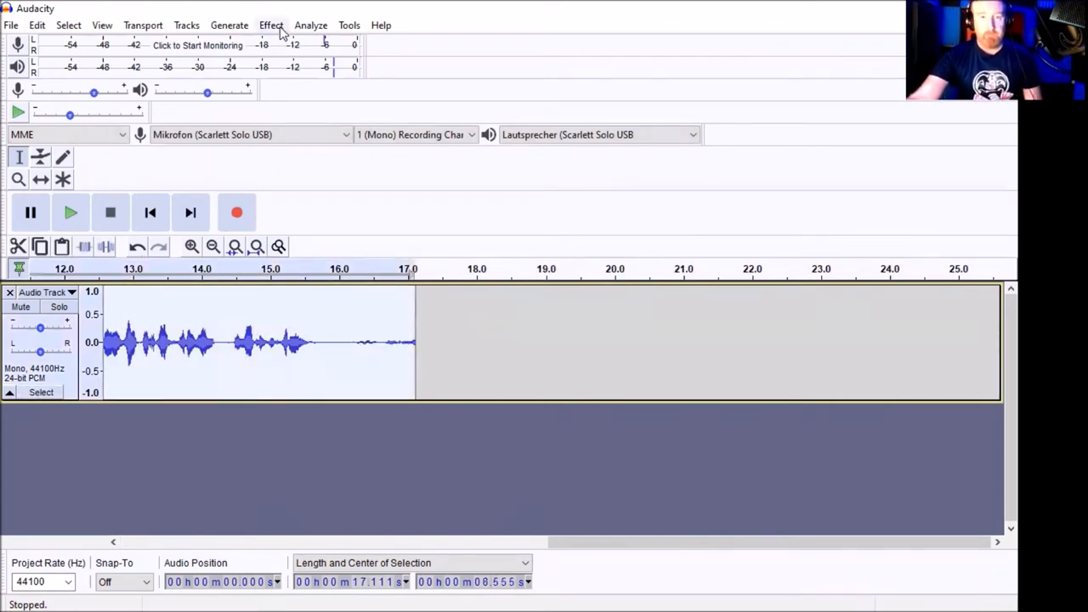
- Open the Filter Curve effect on the recording to shape a low-cut below 100 Hz
left_click(270, 24)
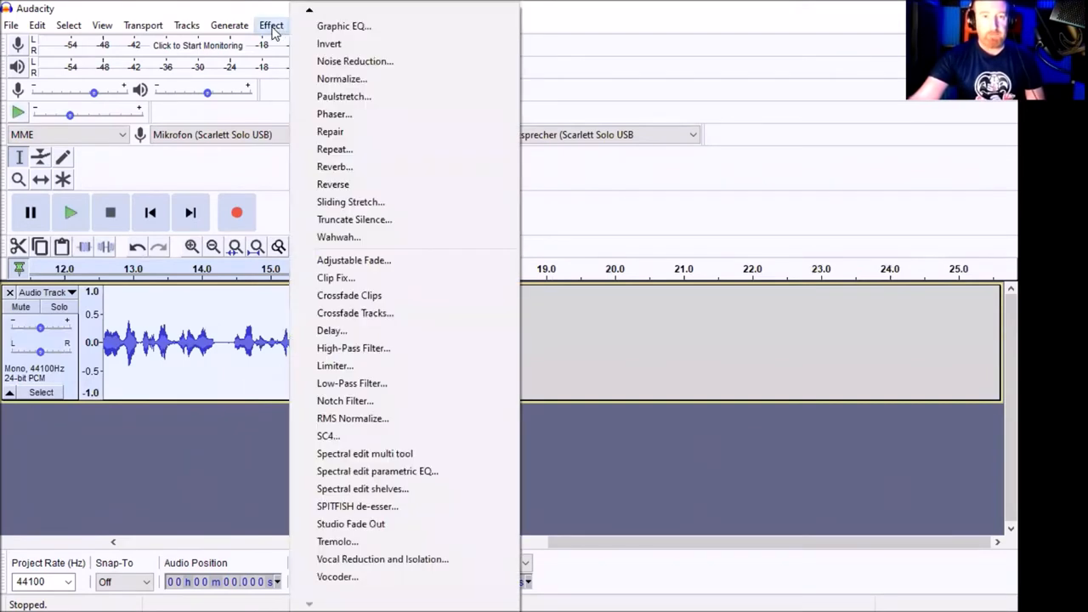
mouse_move(361, 176)
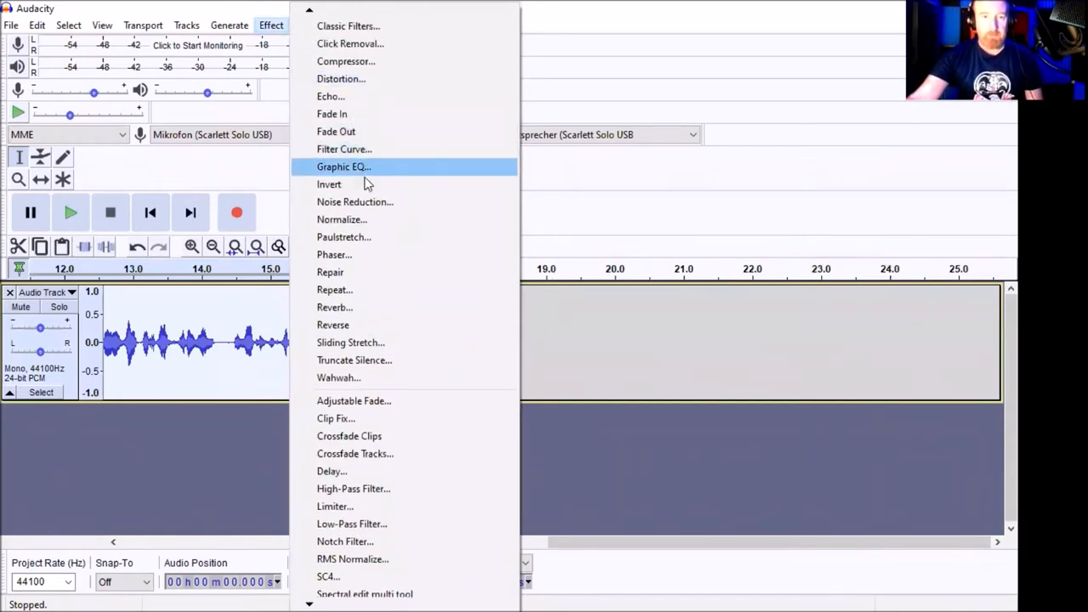
mouse_move(366, 148)
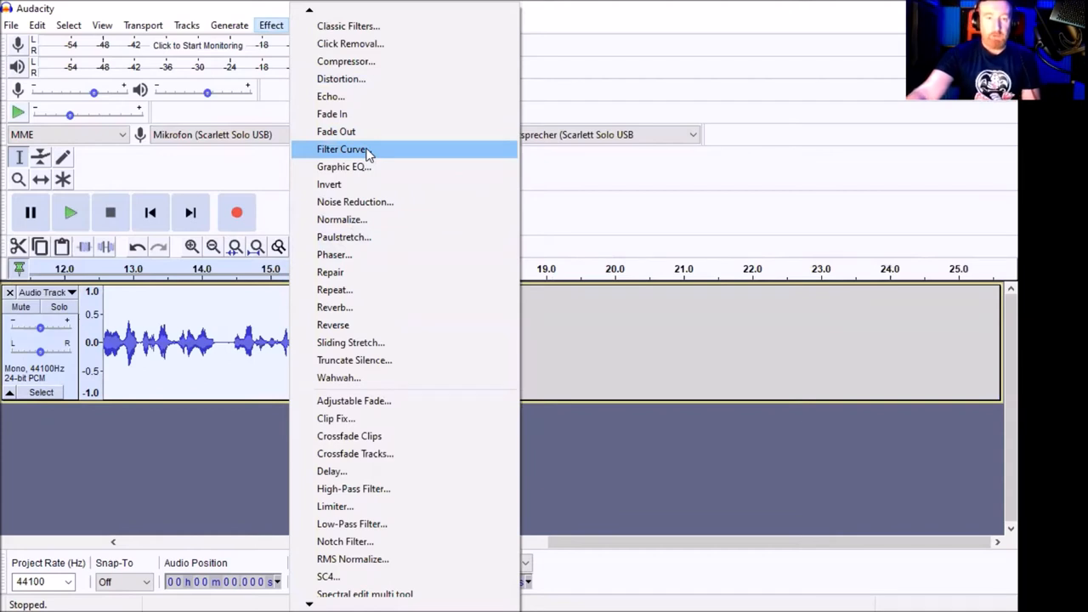
left_click(342, 149)
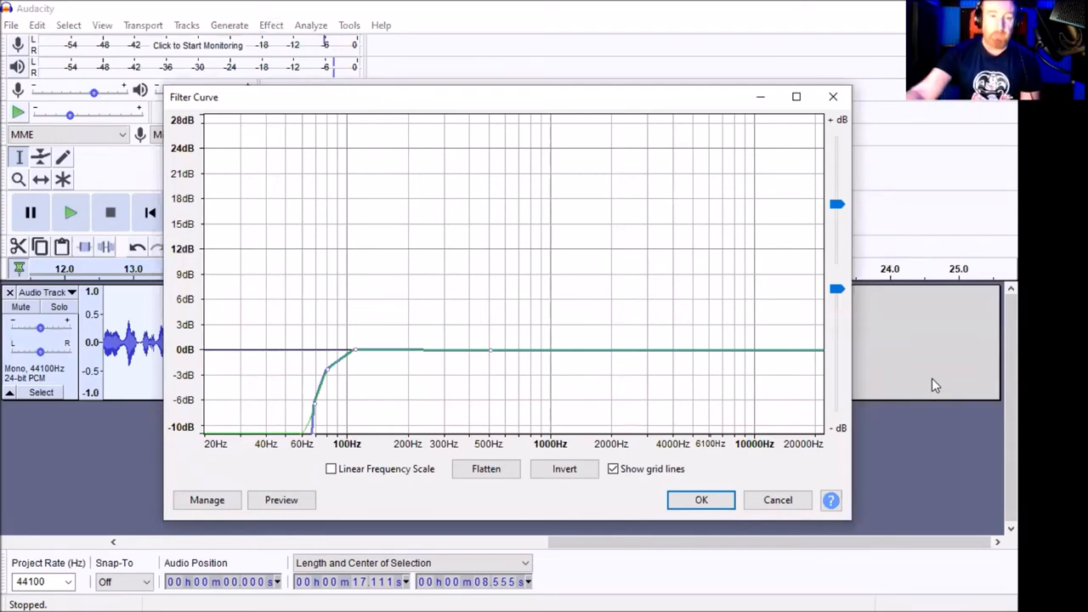
mouse_move(952, 365)
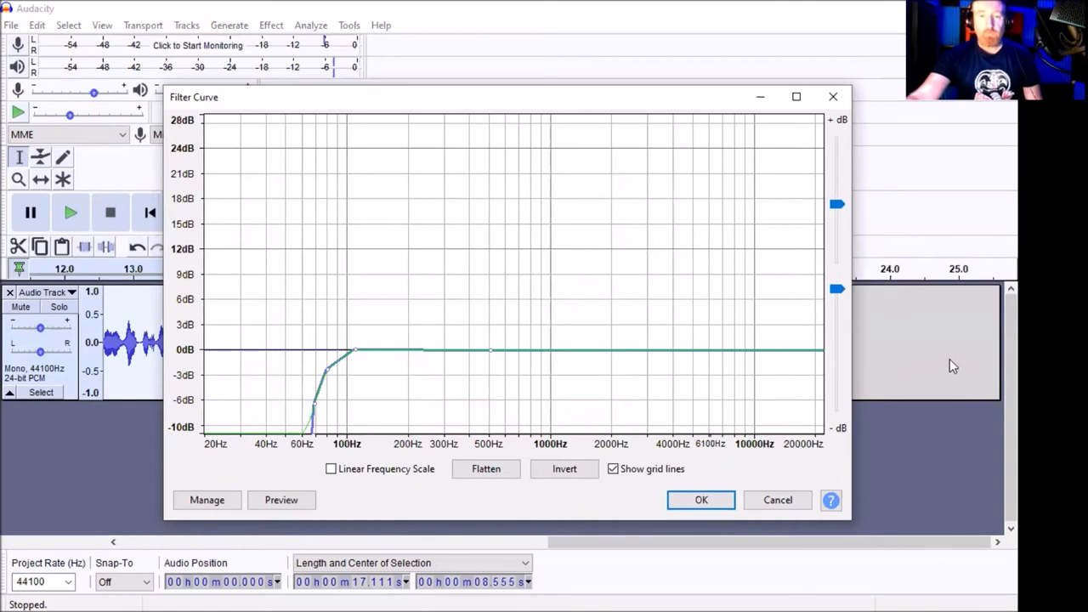
mouse_move(417, 352)
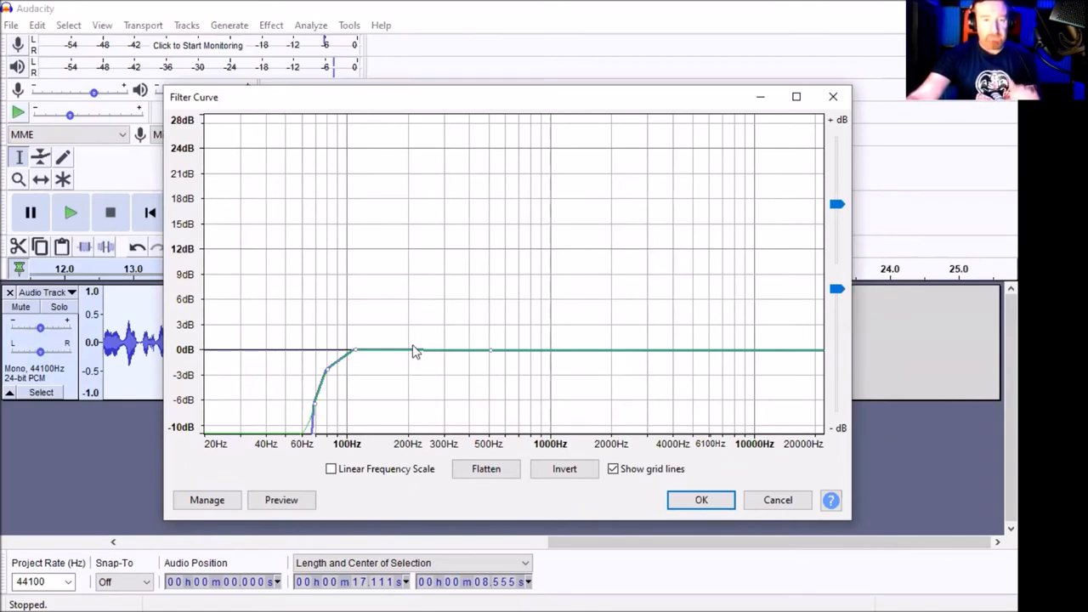
mouse_move(924, 361)
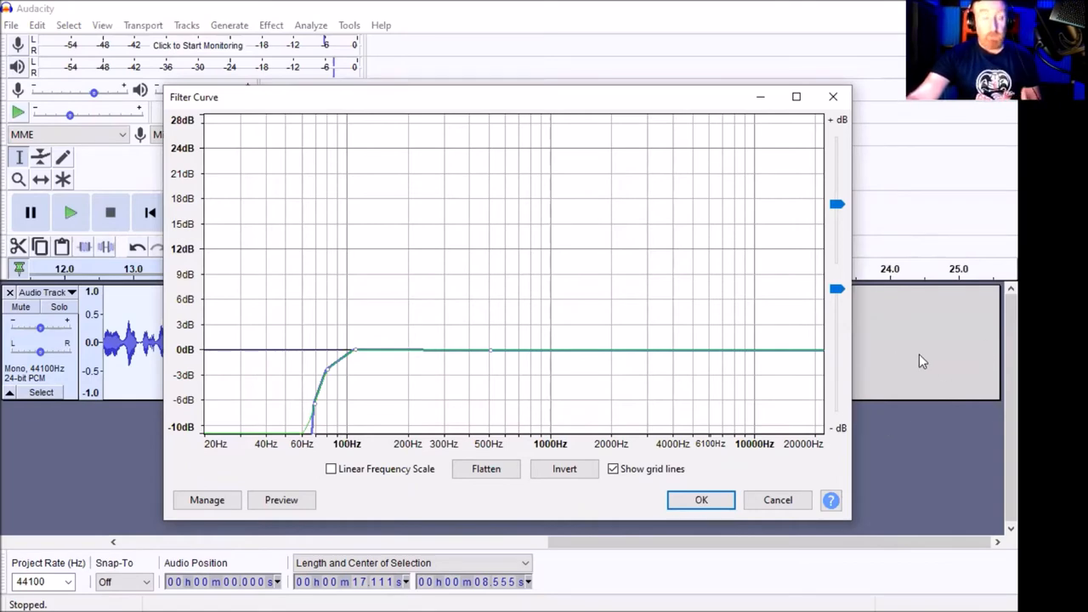
mouse_move(897, 354)
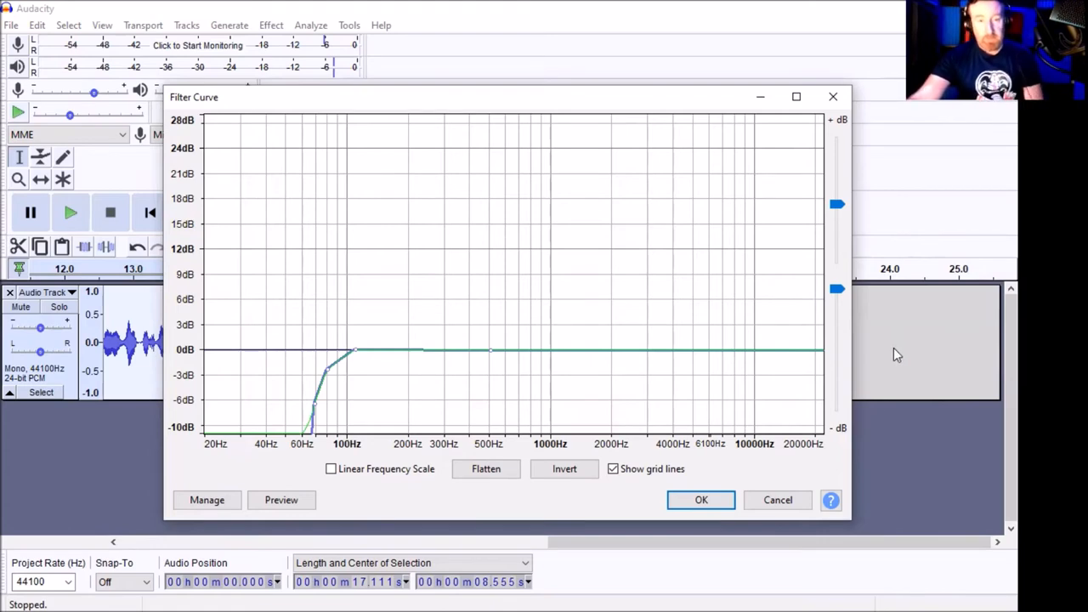
mouse_move(242, 349)
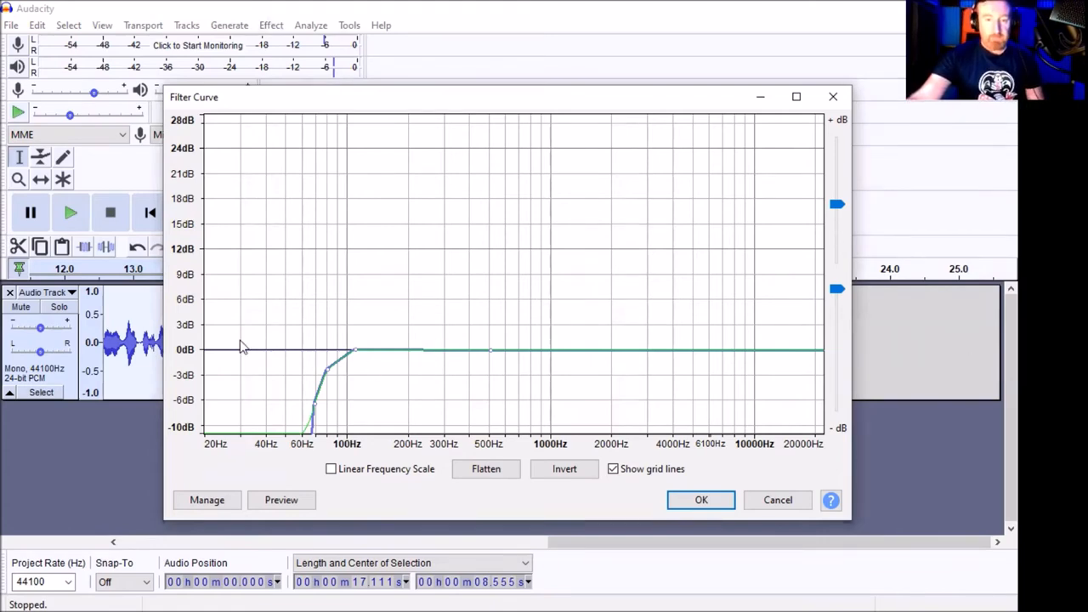
mouse_move(166, 352)
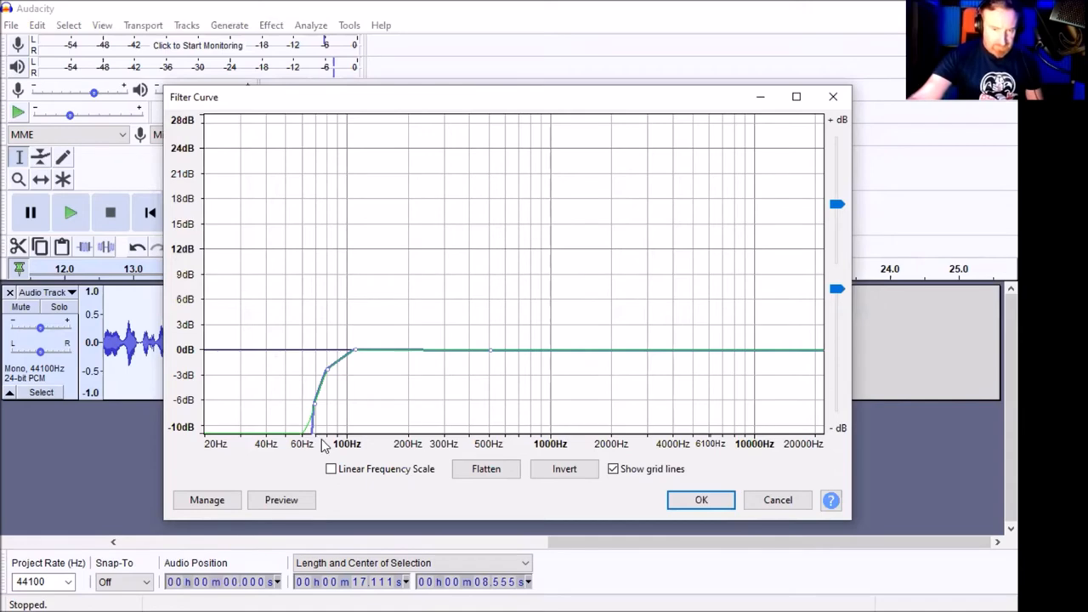
mouse_move(357, 451)
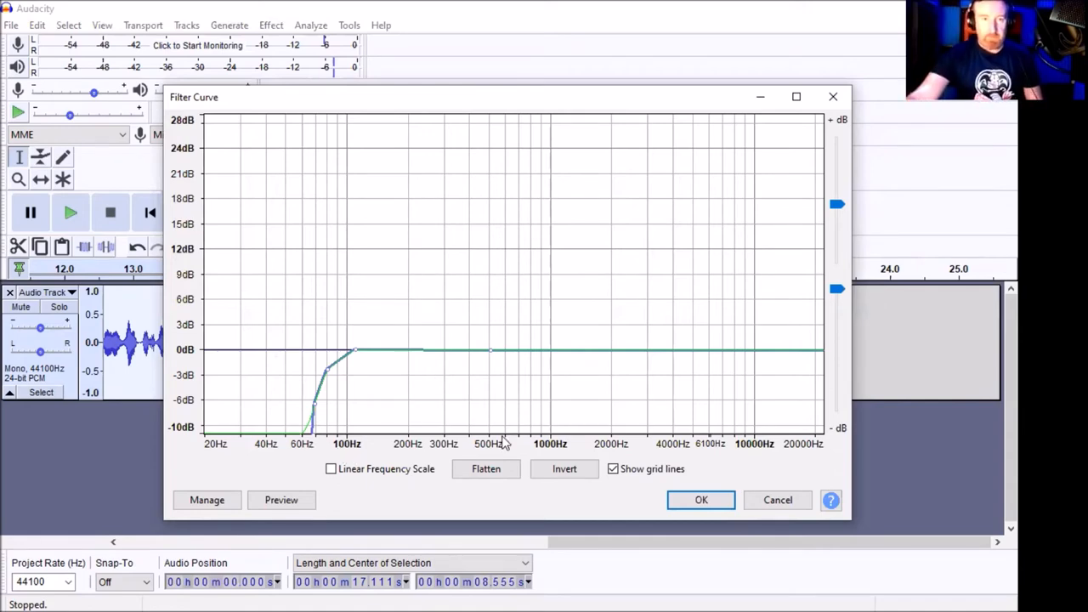
mouse_move(844, 543)
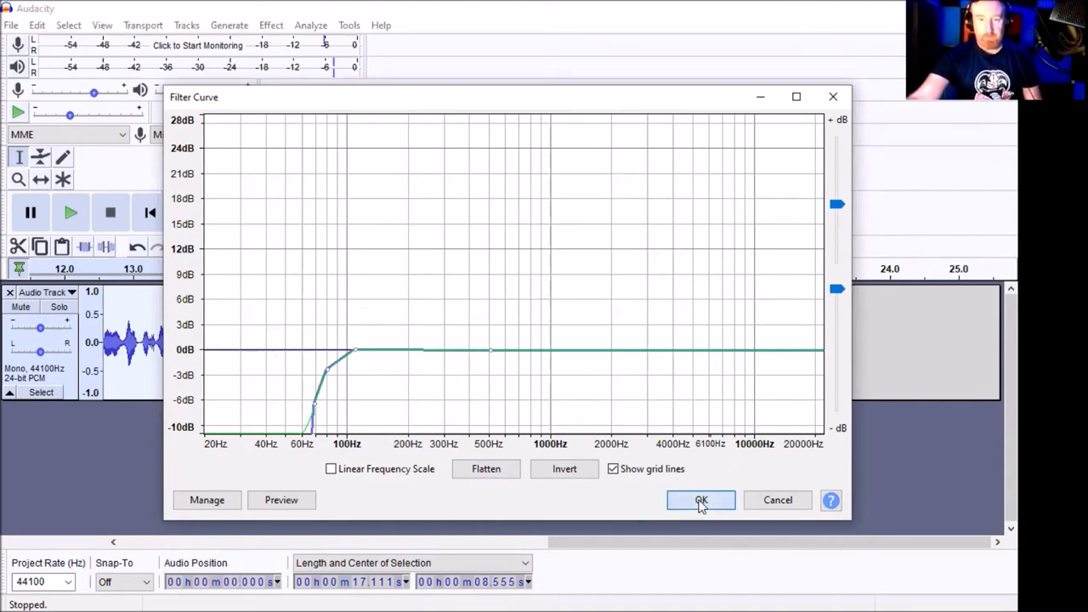
- Apply the low-cut Filter Curve, then RMS Normalize the clip to -20 dB
left_click(700, 500)
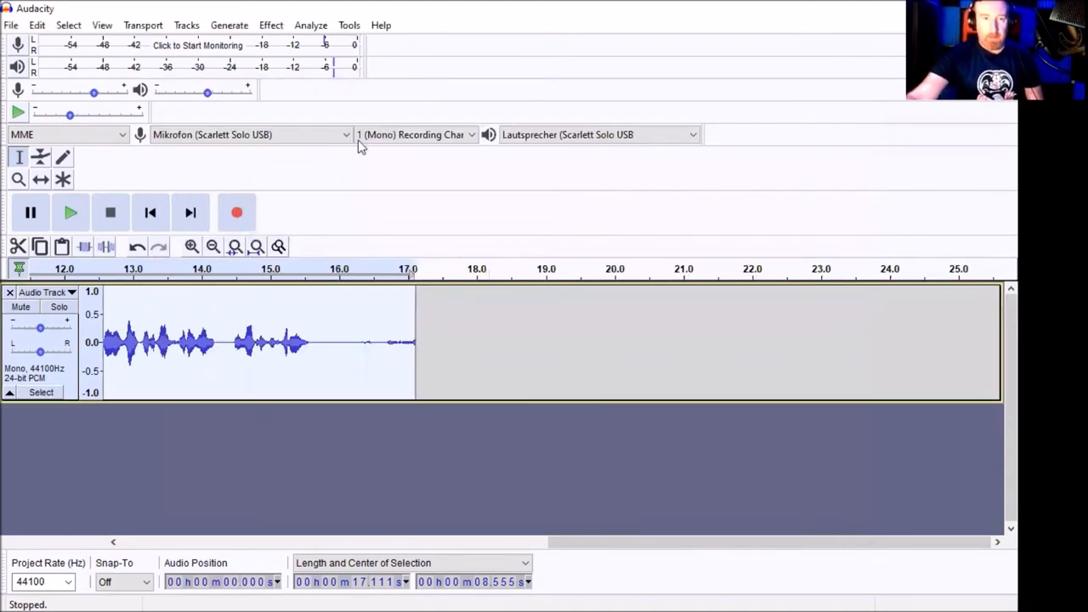
left_click(271, 24)
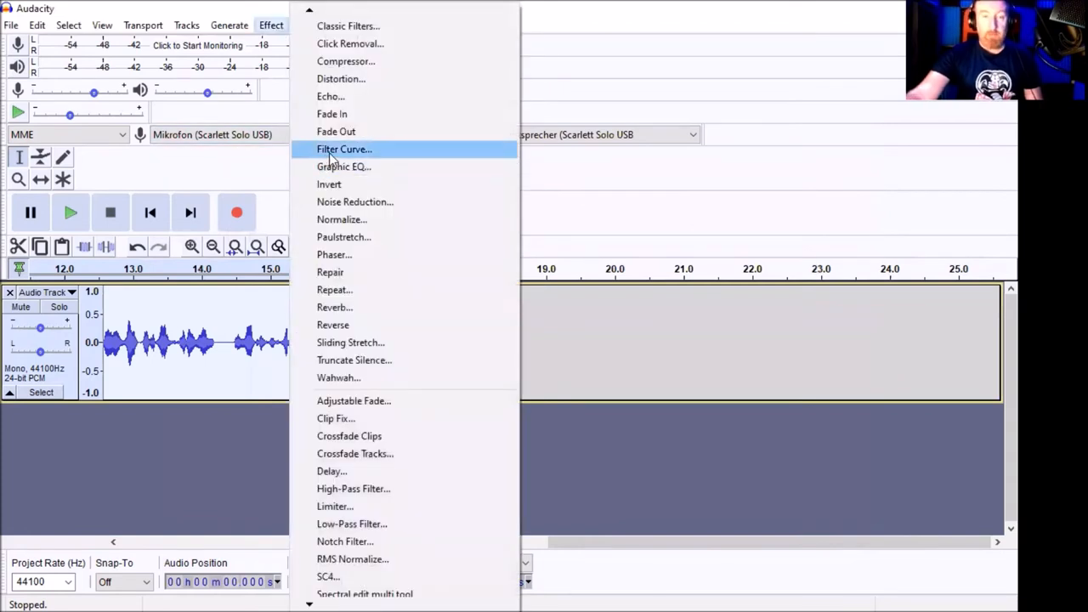
mouse_move(364, 378)
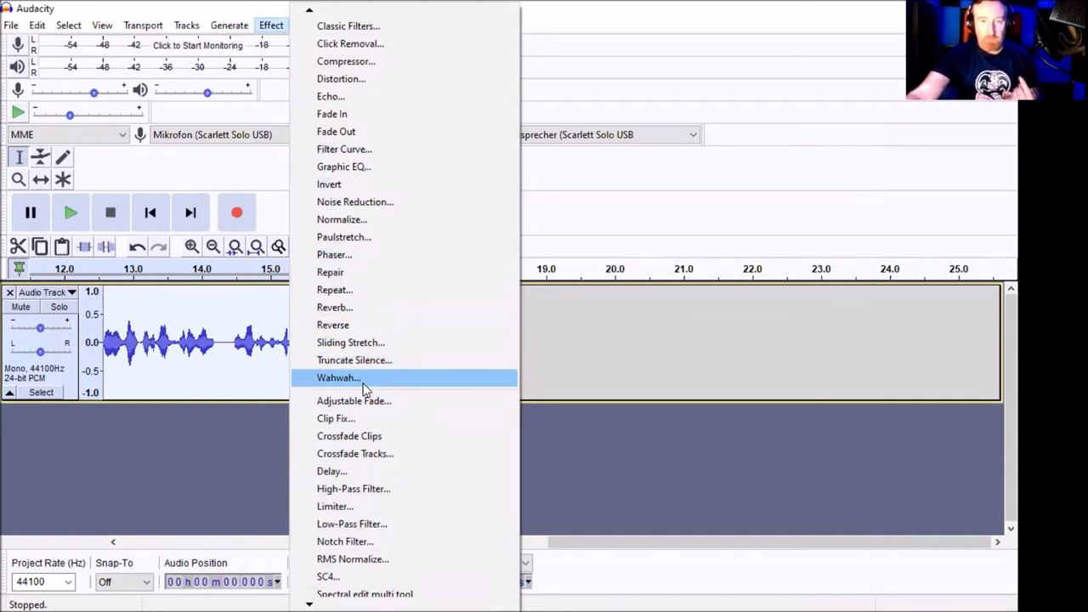
mouse_move(355, 418)
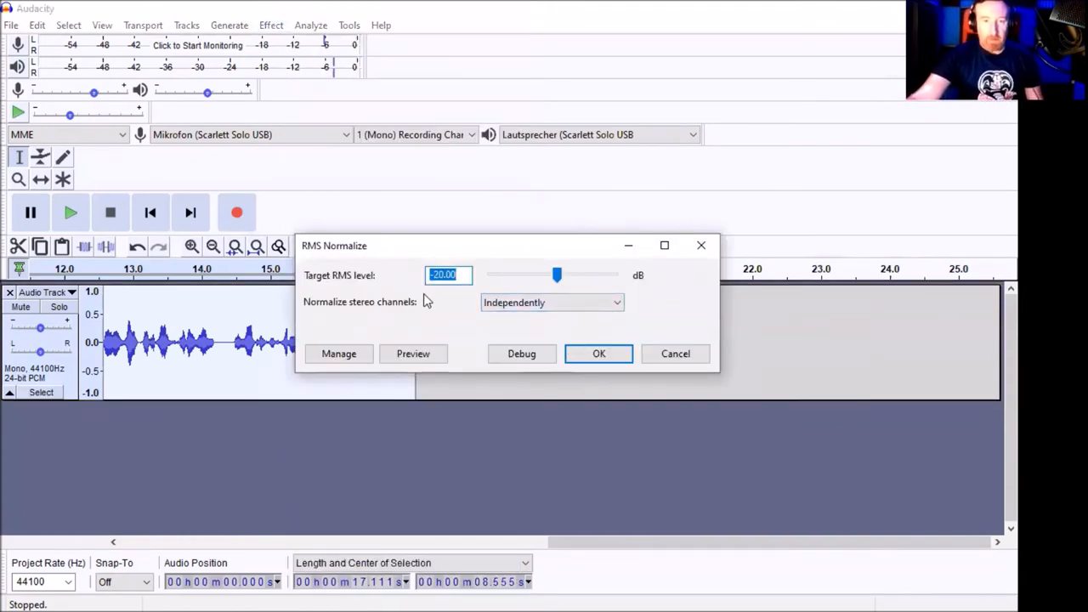
mouse_move(479, 295)
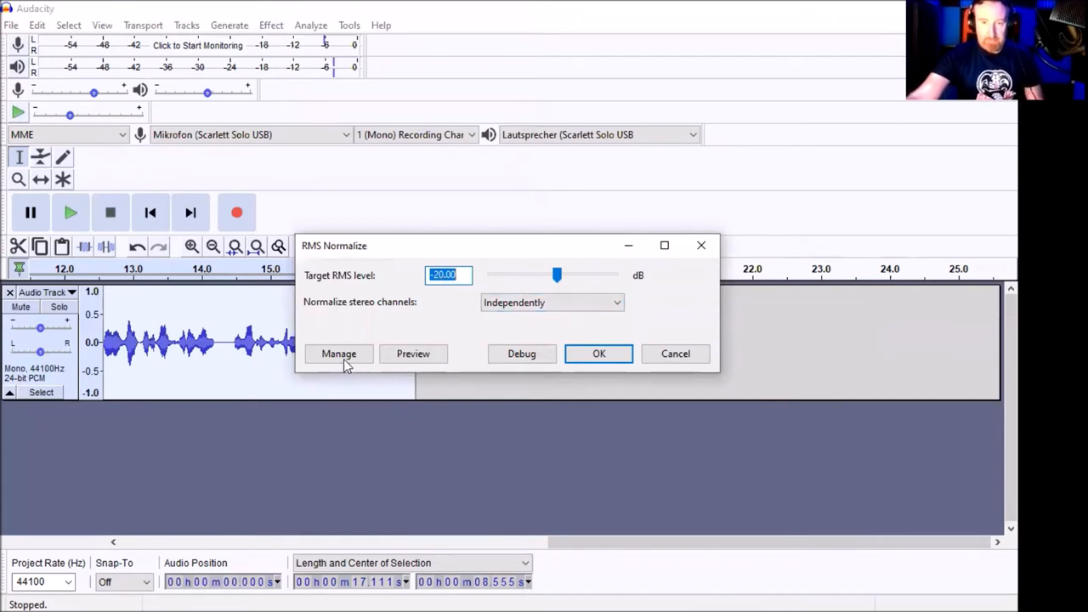
mouse_move(604, 378)
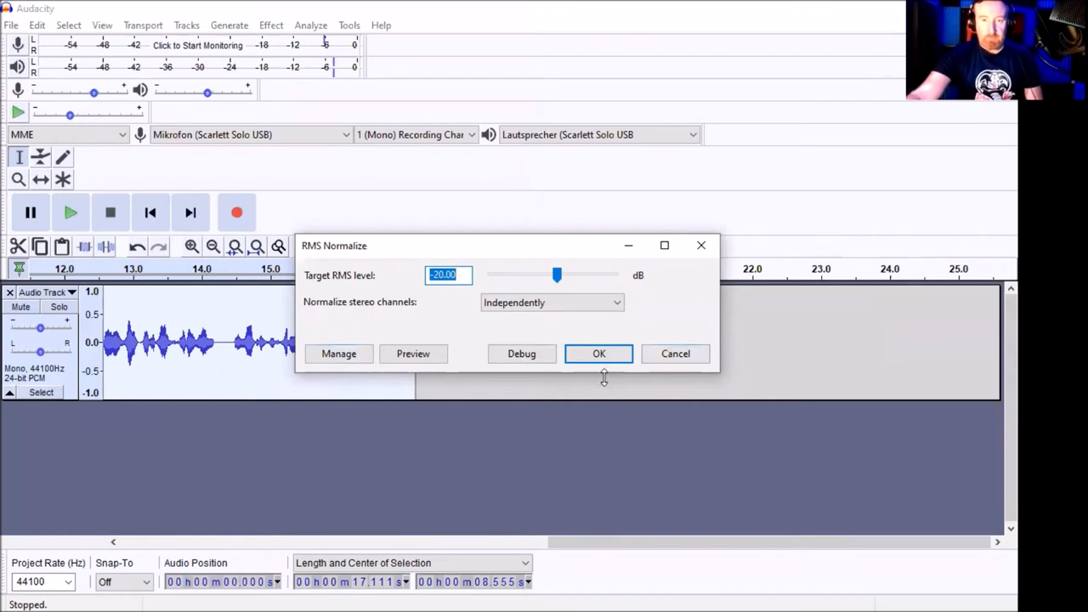
left_click(599, 354)
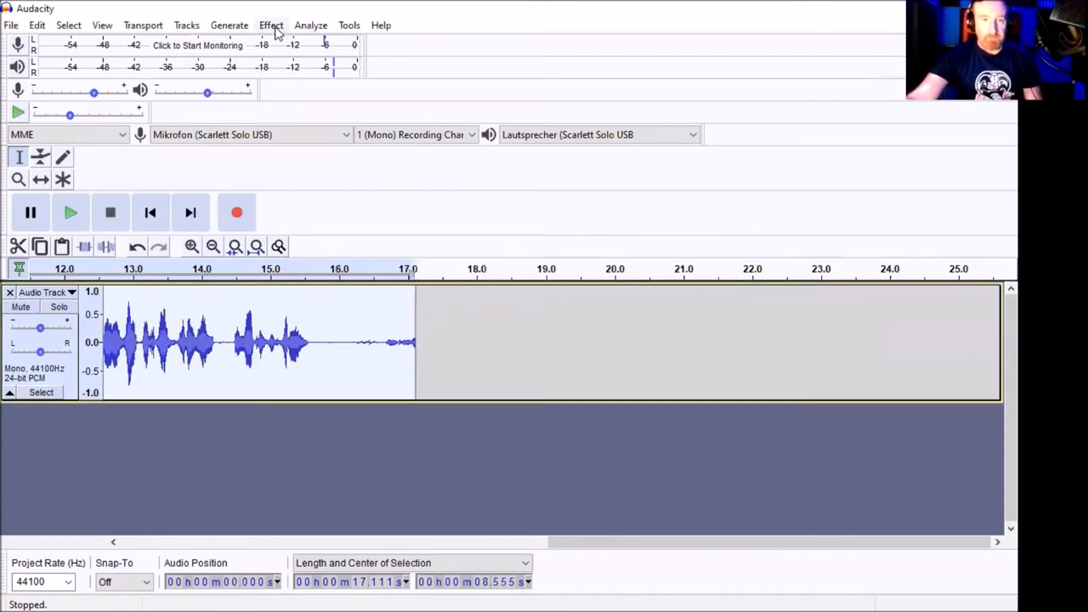
- Apply the Limiter with Soft Limit at -3.5 dB, 10 ms hold, no make-up gain
left_click(270, 25)
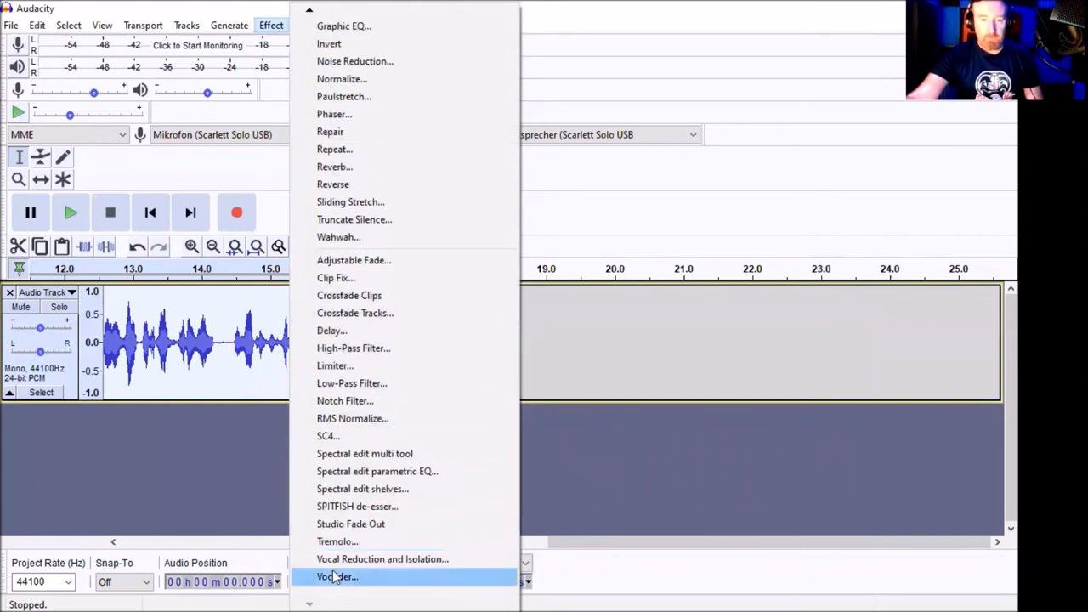
mouse_move(334, 366)
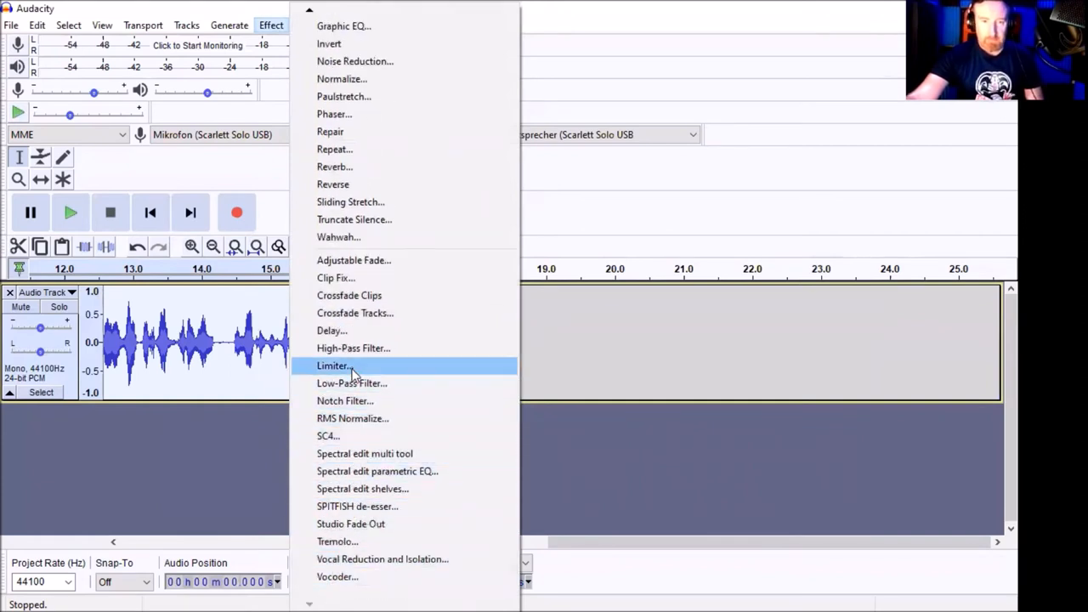
left_click(333, 365)
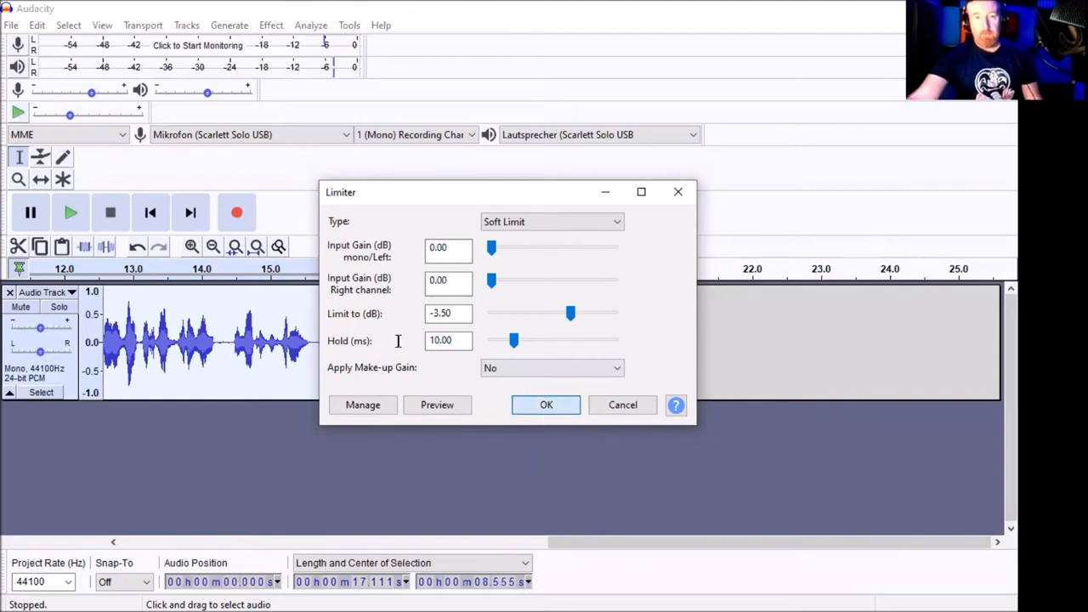
left_click(545, 404)
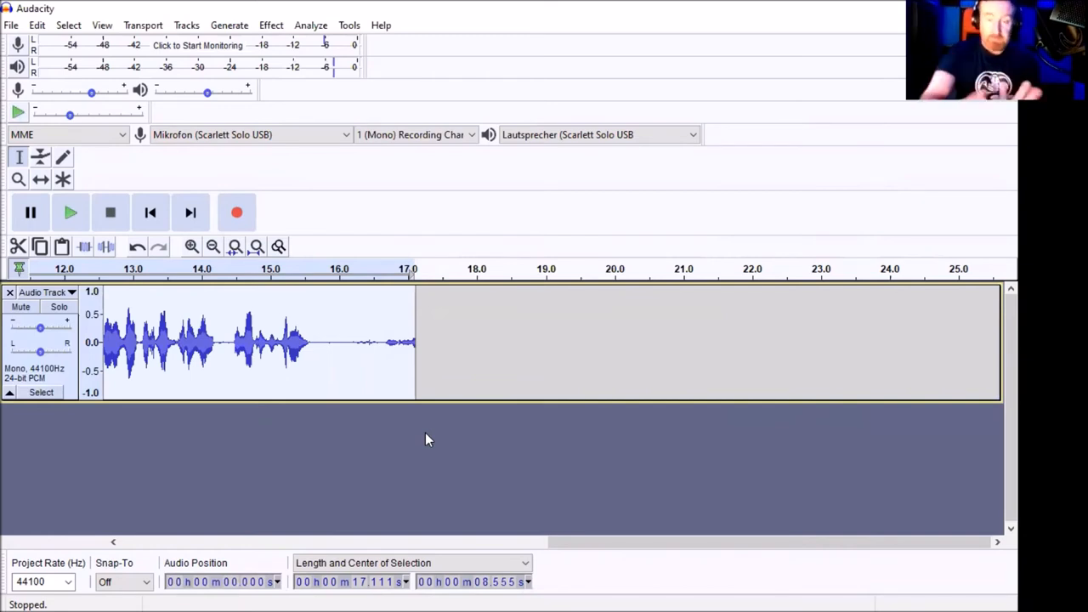
left_click(37, 24)
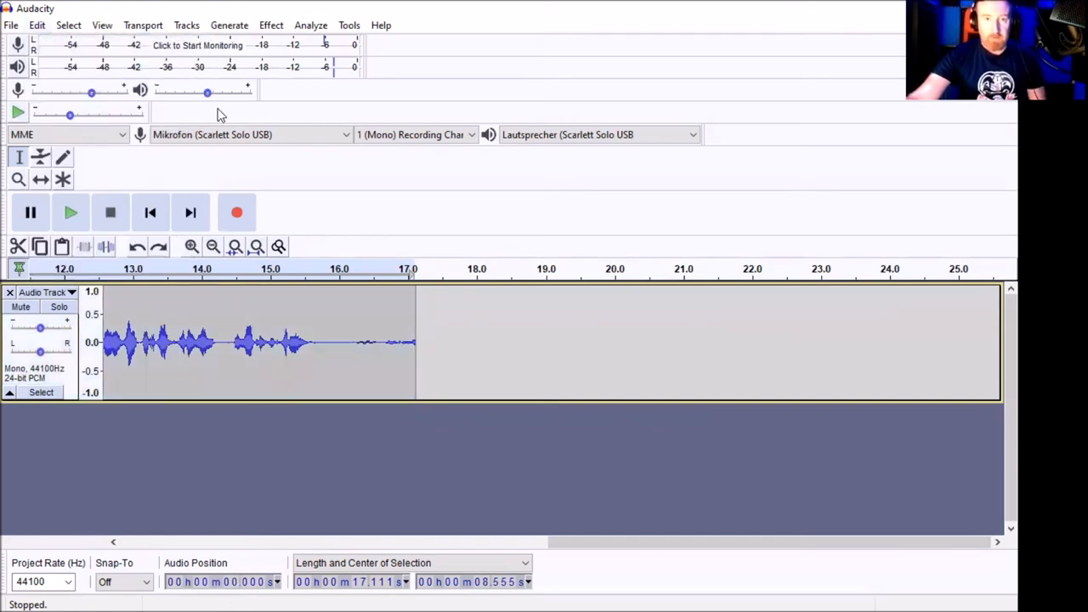
left_click(255, 340)
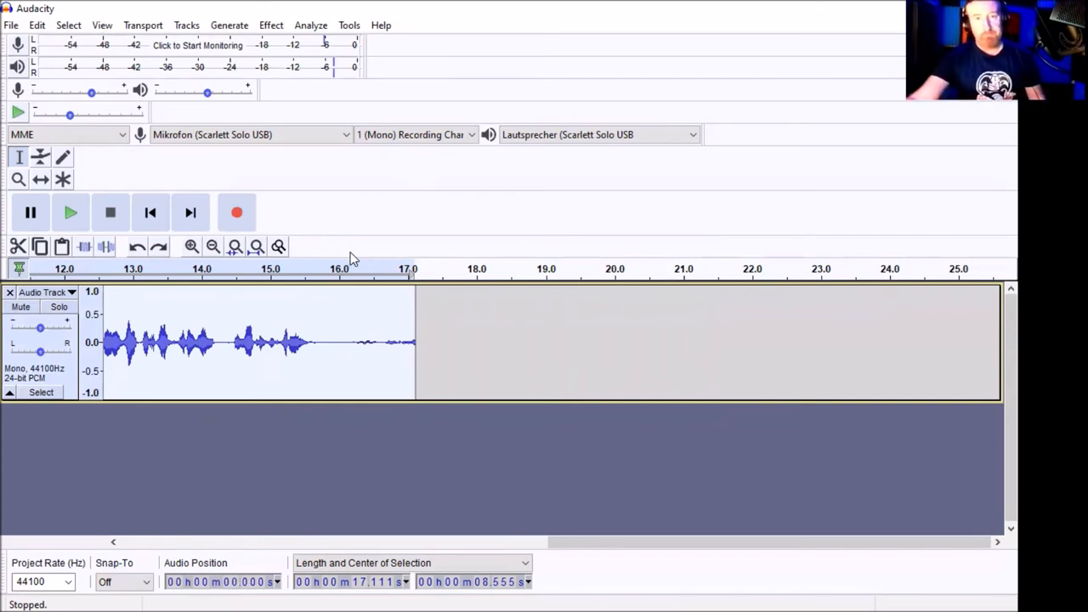
left_click(348, 25)
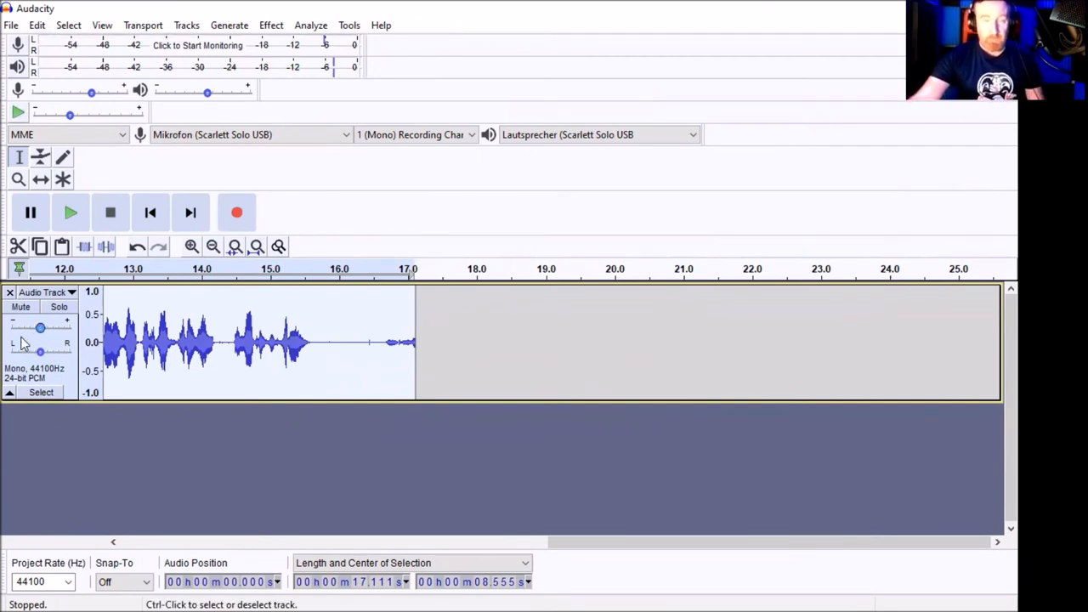
mouse_move(134, 419)
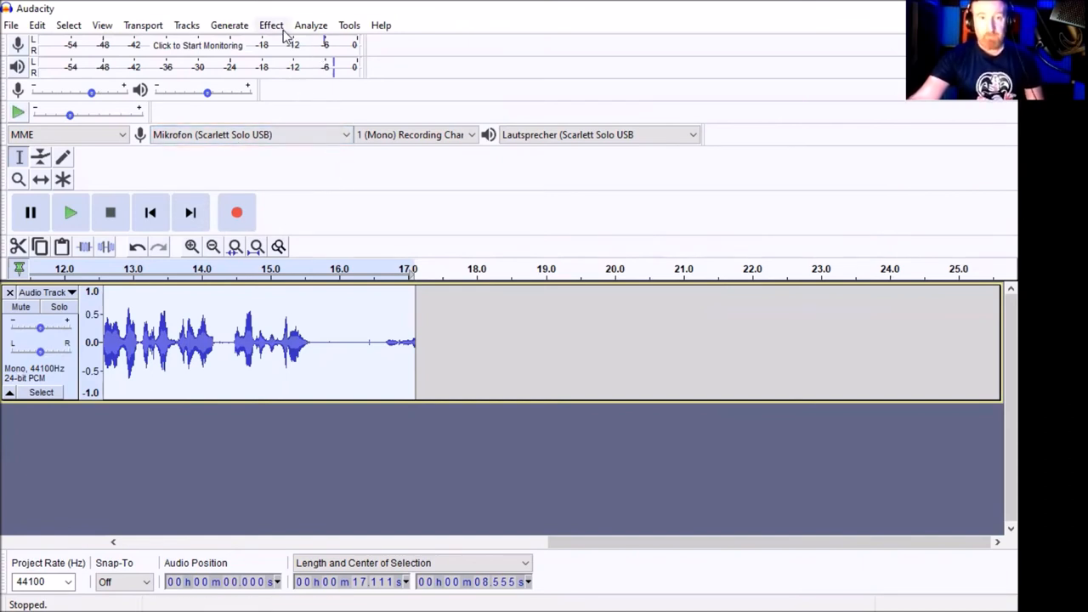
- Run the ACX Check analysis on the processed clip
left_click(310, 25)
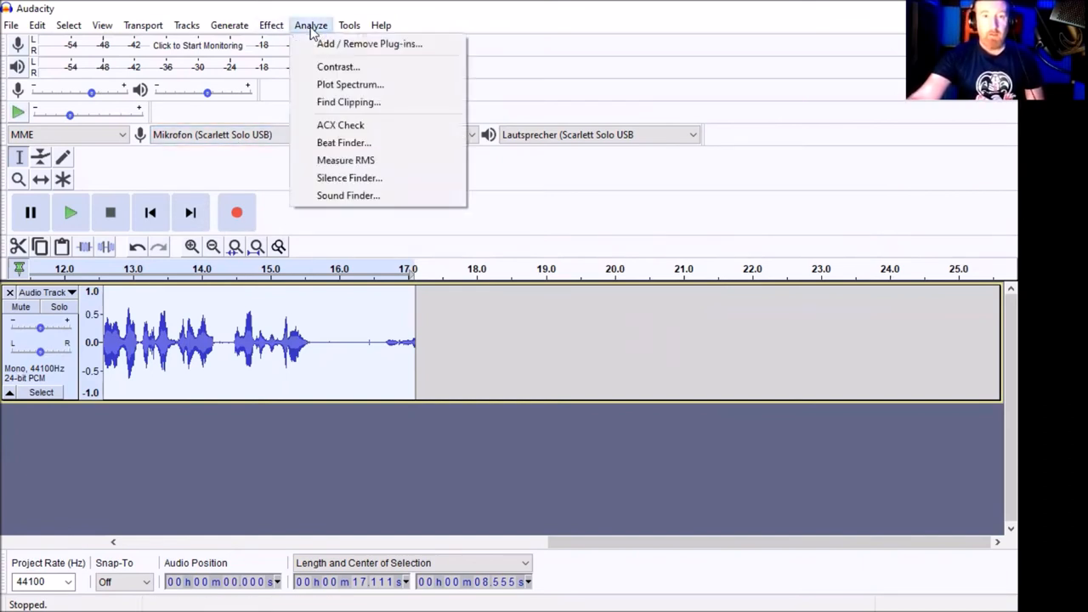
mouse_move(340, 125)
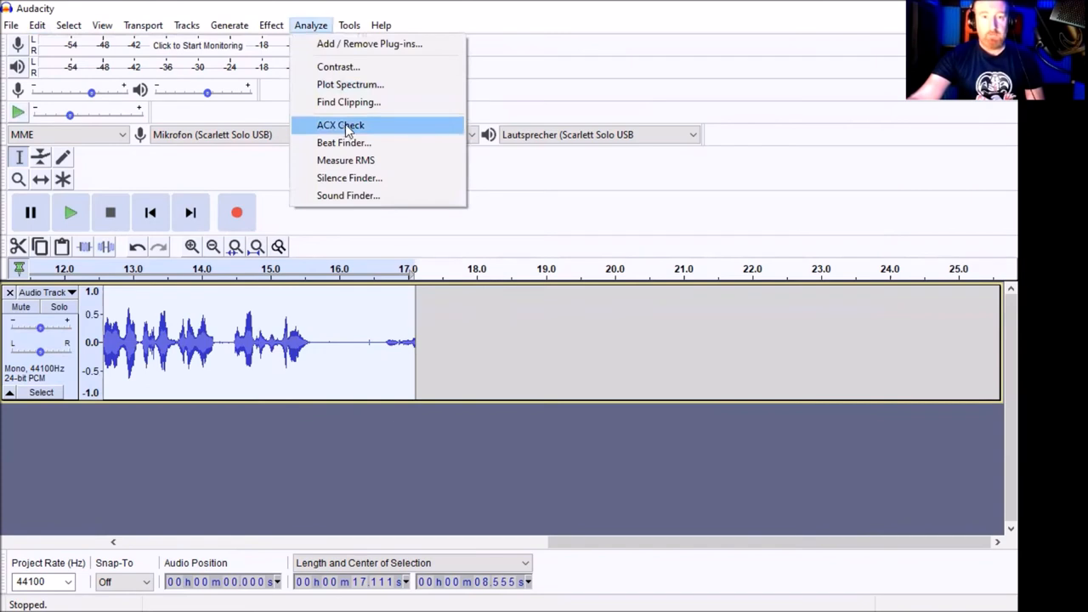
left_click(340, 125)
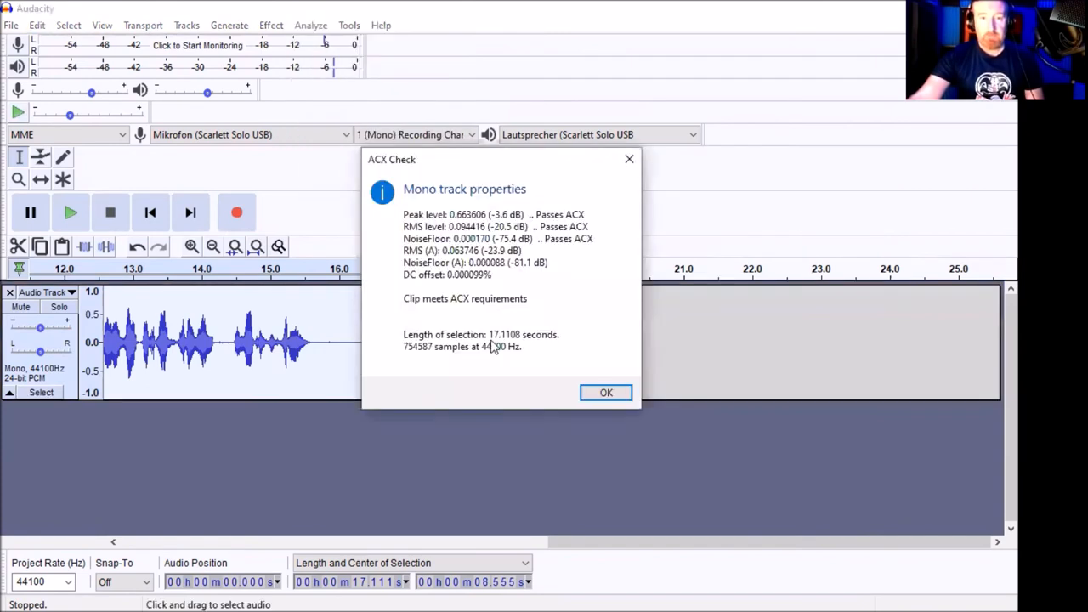
mouse_move(496, 319)
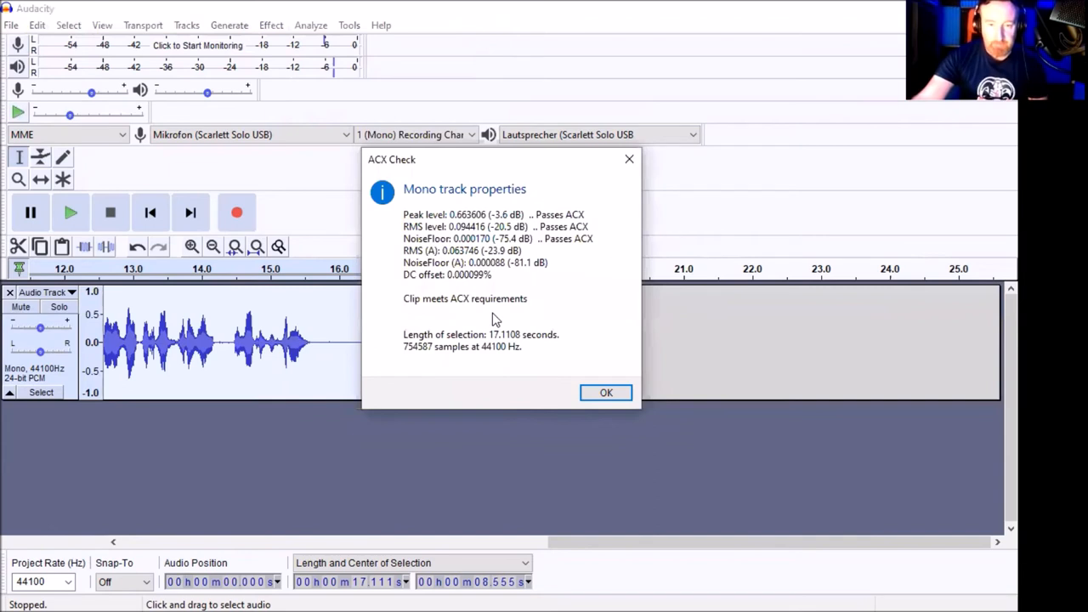
mouse_move(501, 326)
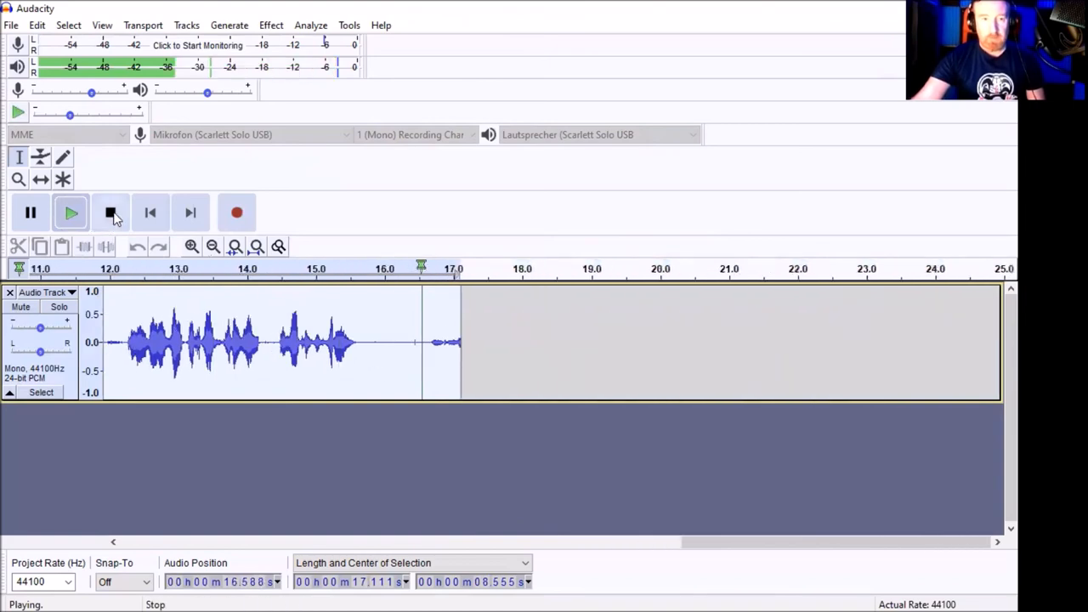
- Stop playback, undo the processing, and play the unprocessed original for comparison
left_click(36, 25)
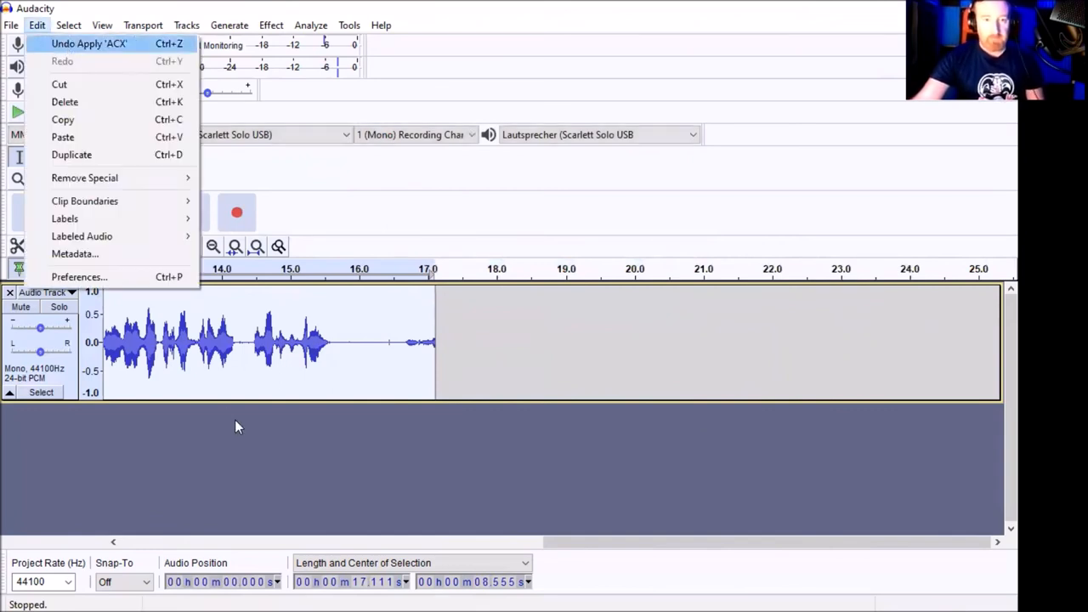
left_click(71, 212)
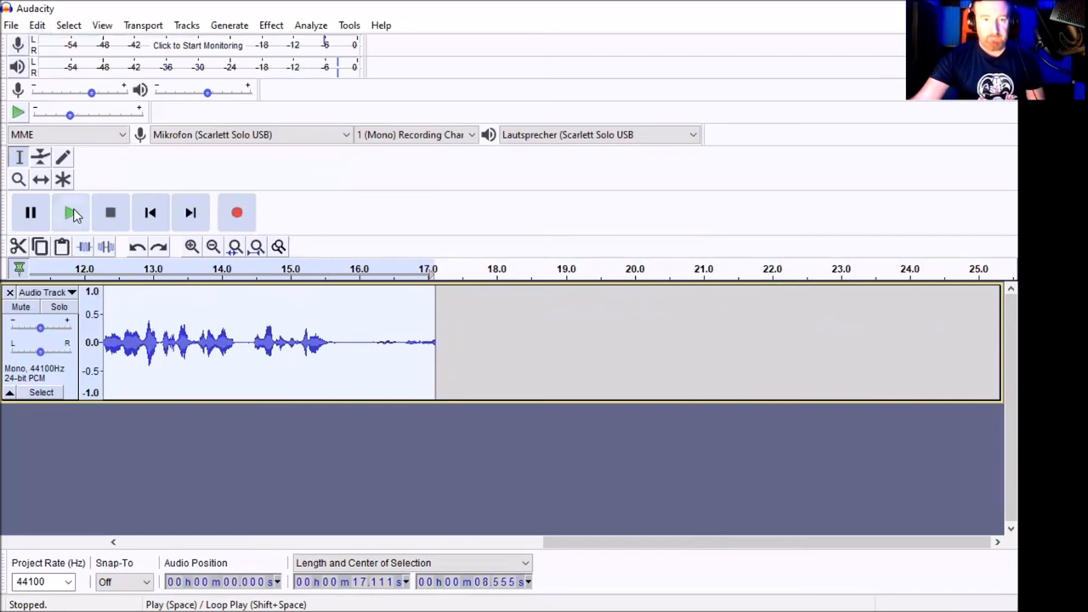
left_click(70, 213)
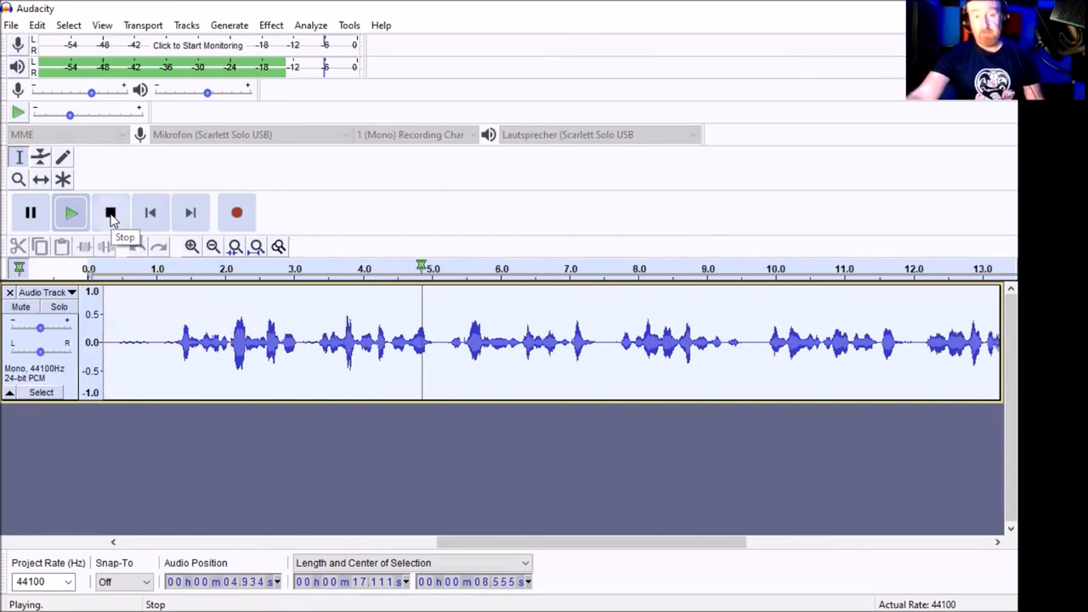
left_click(111, 213)
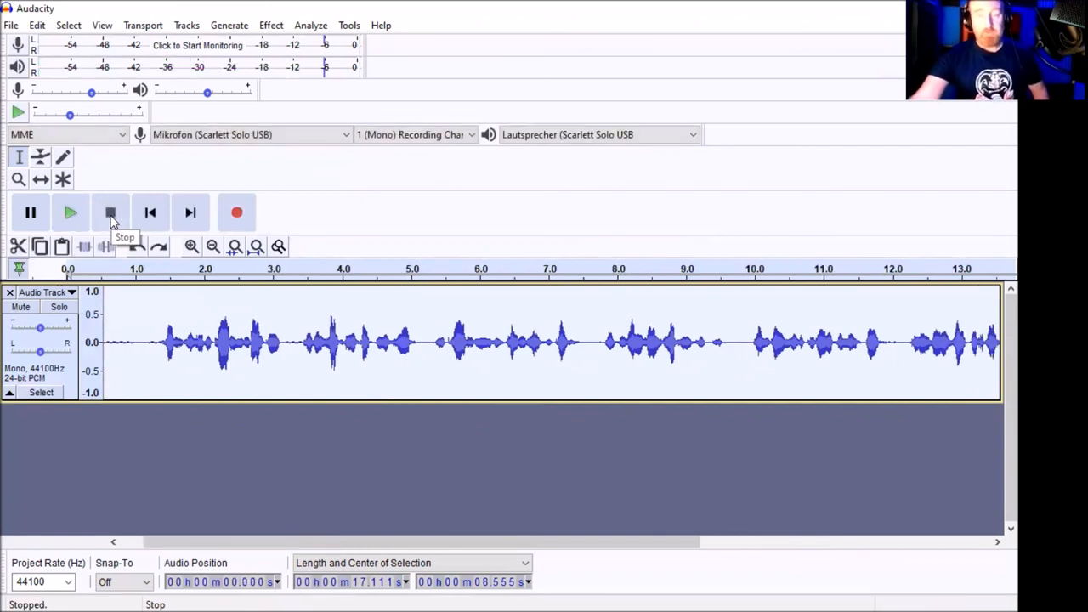